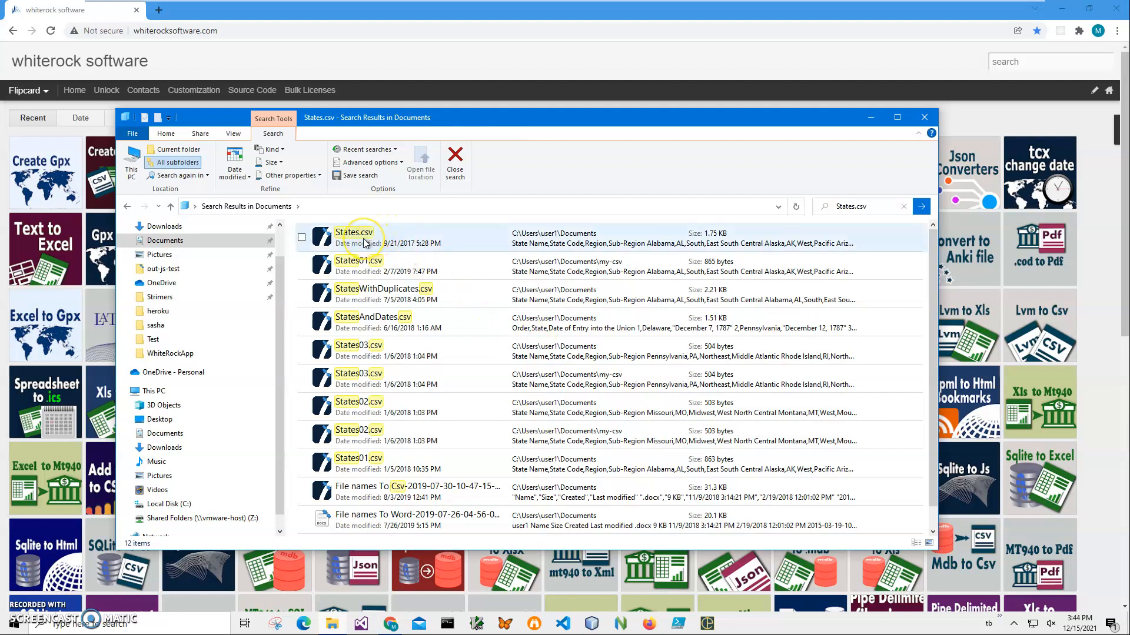
Step: Load States.csv from the search results into Csv Viewer and browse its rows, picking out Arkansas
click(353, 237)
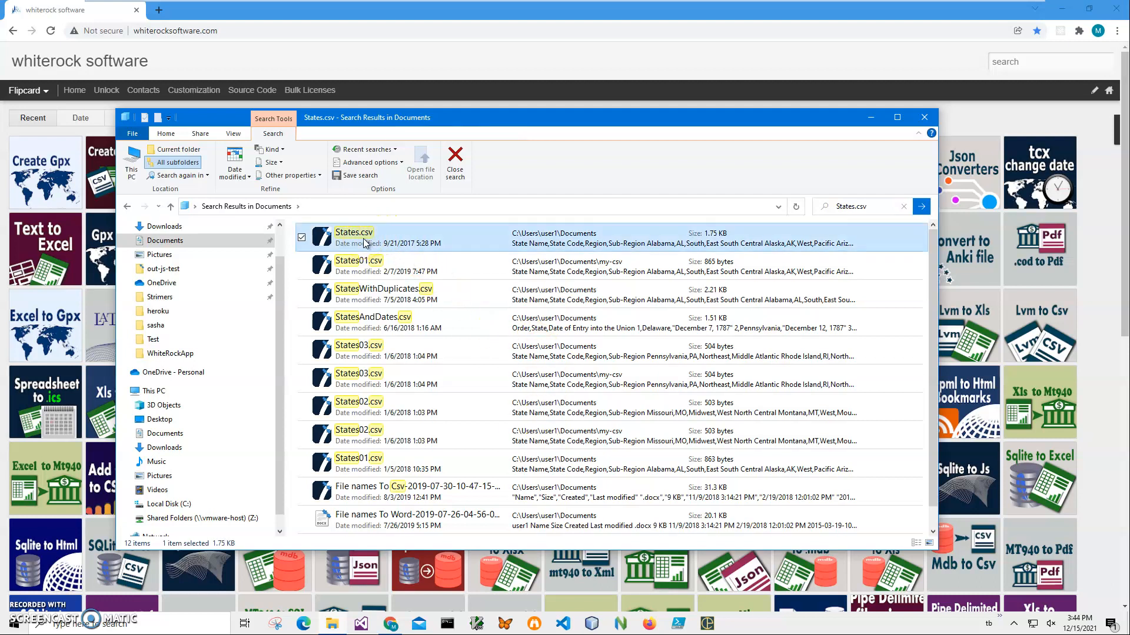
double_click(355, 232)
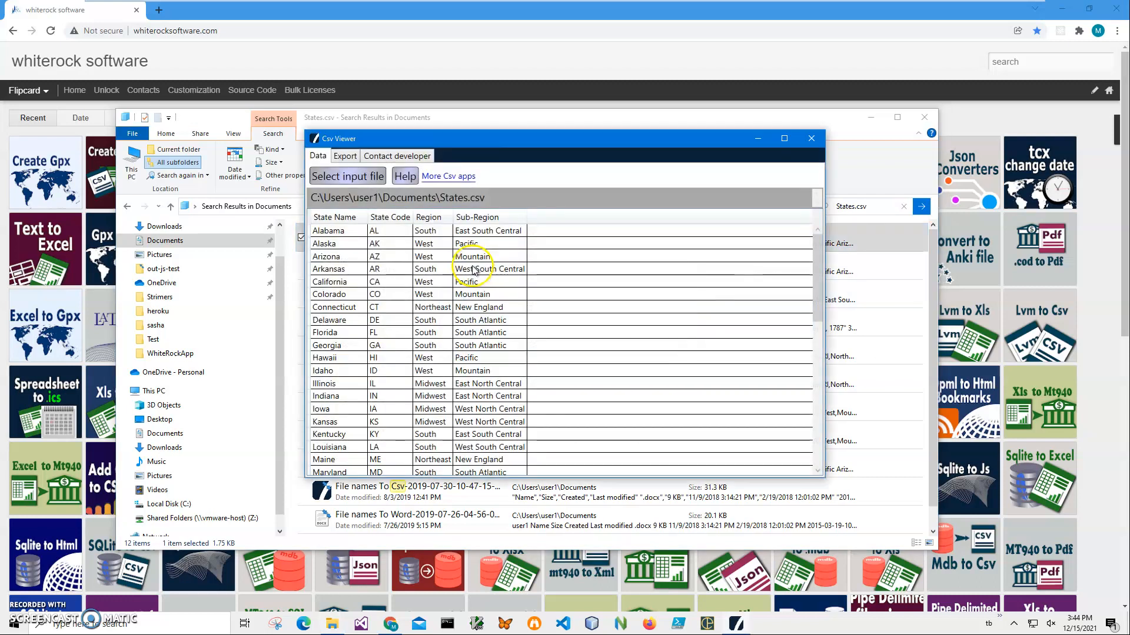
mouse_move(451, 240)
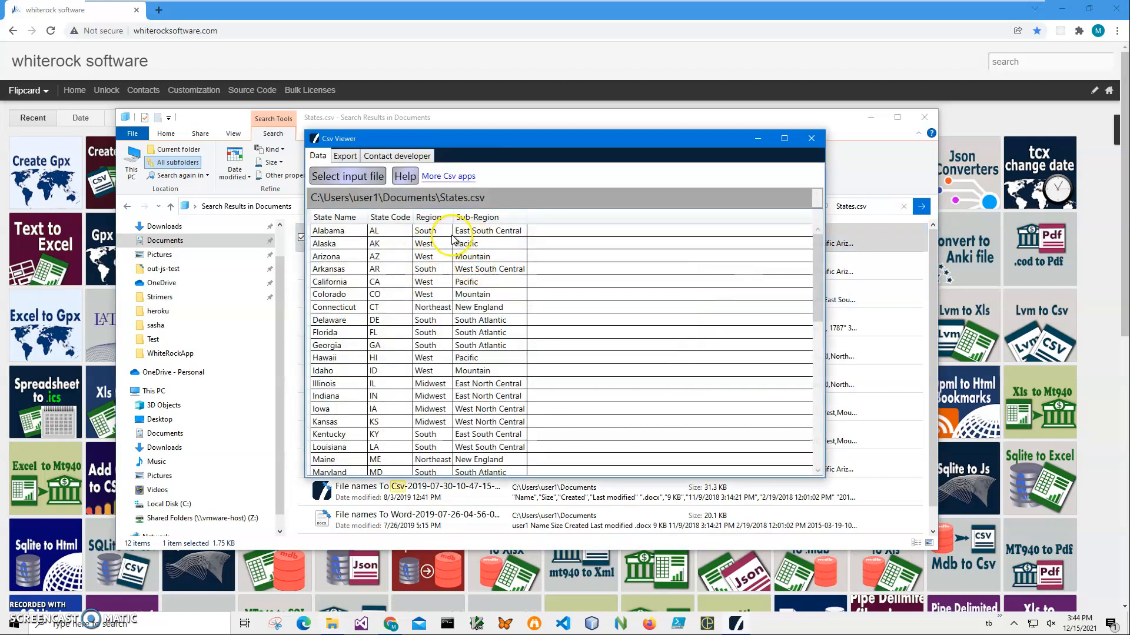
mouse_move(383, 244)
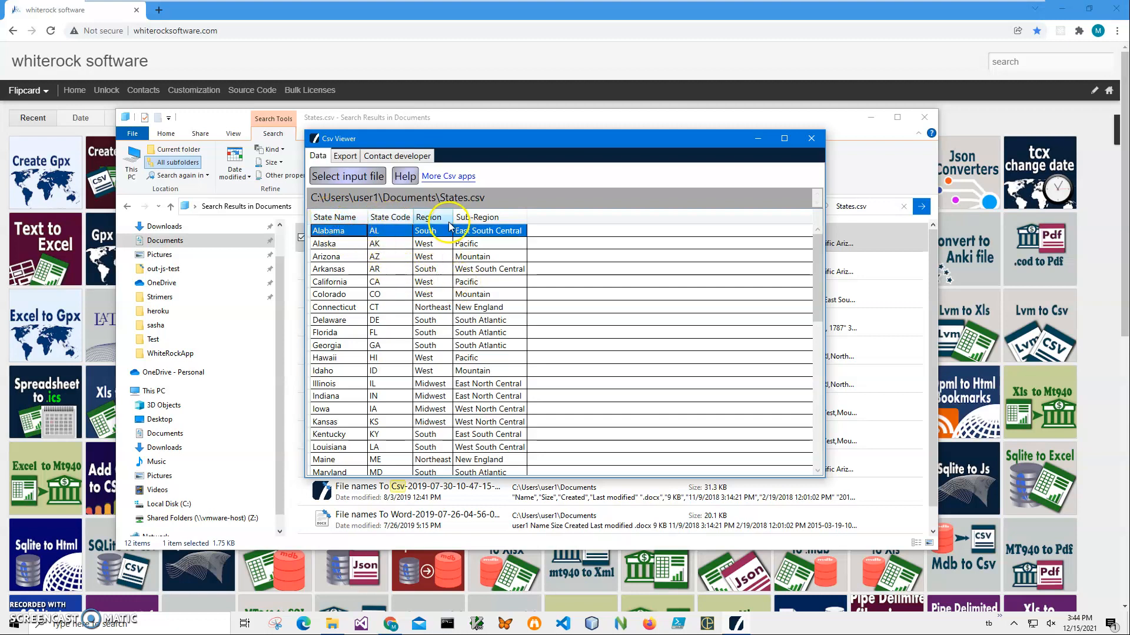
scroll(down, 3)
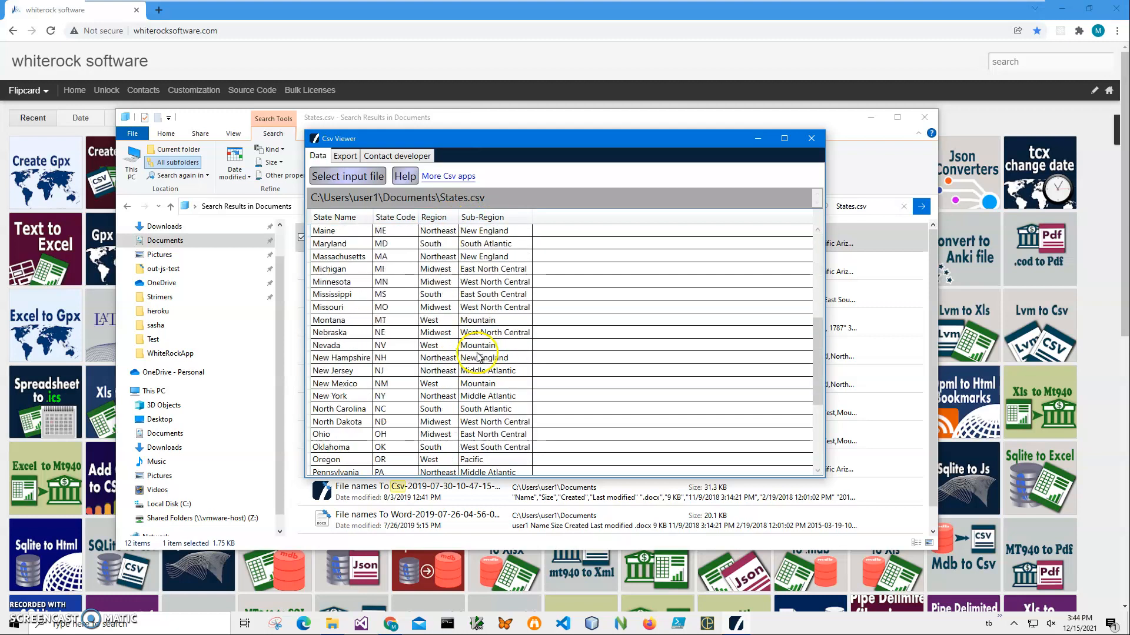
scroll(down, 3)
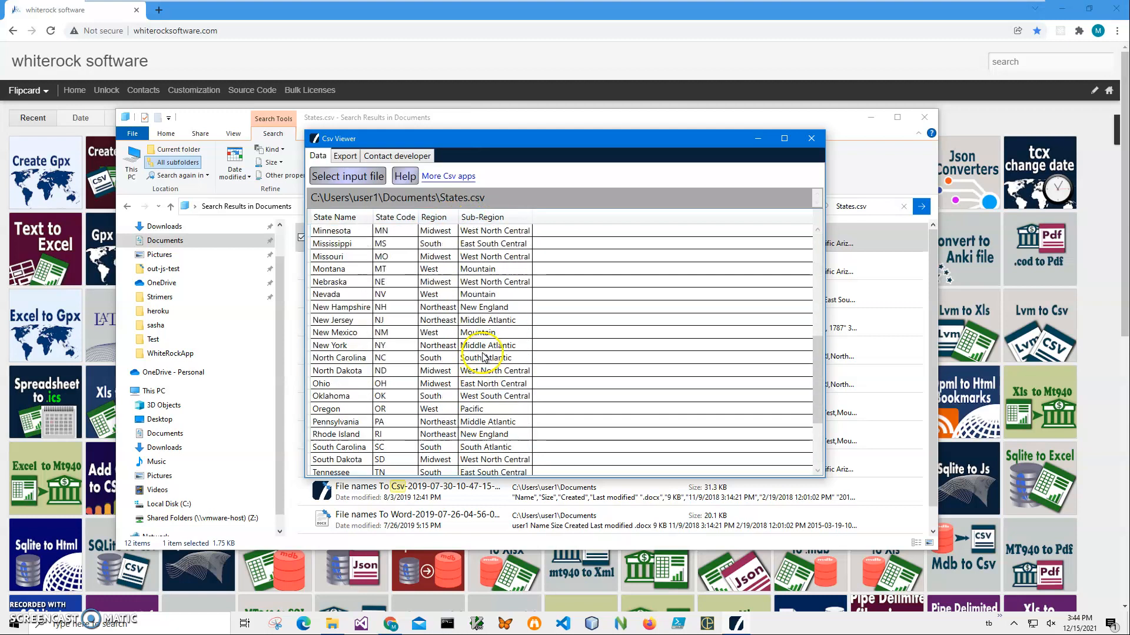
scroll(up, 3)
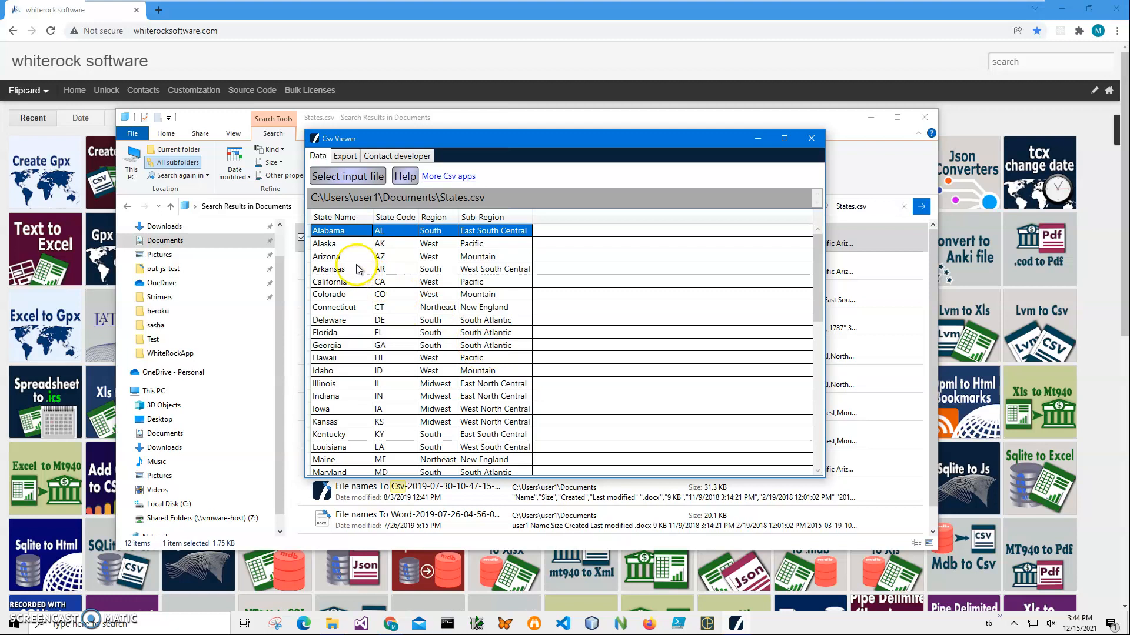
click(328, 268)
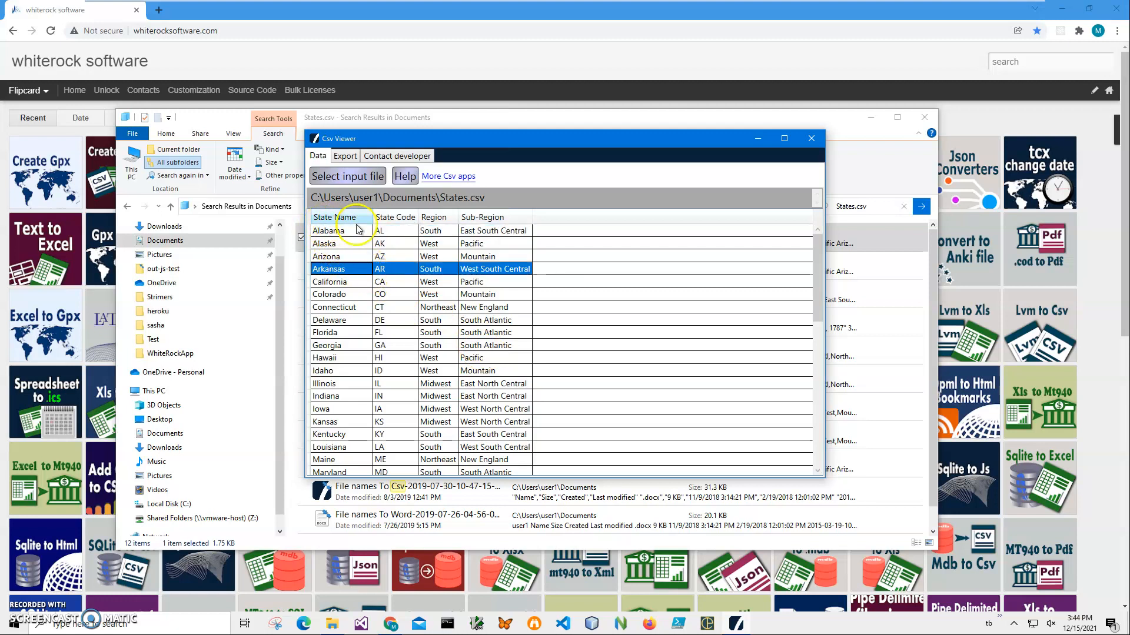
mouse_move(346, 305)
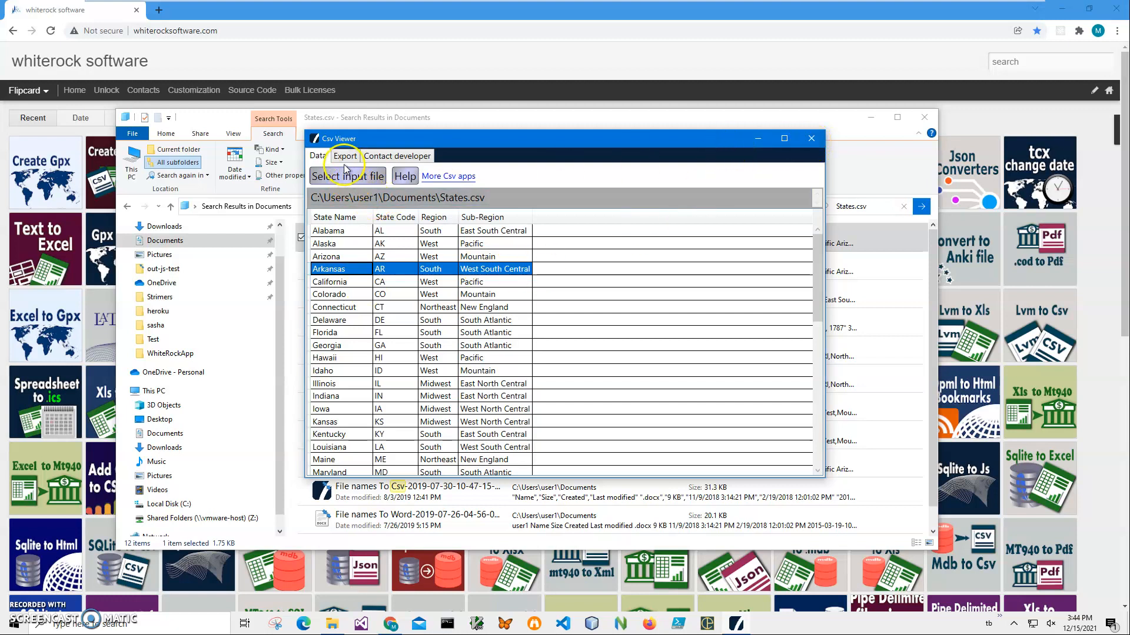
mouse_move(468, 320)
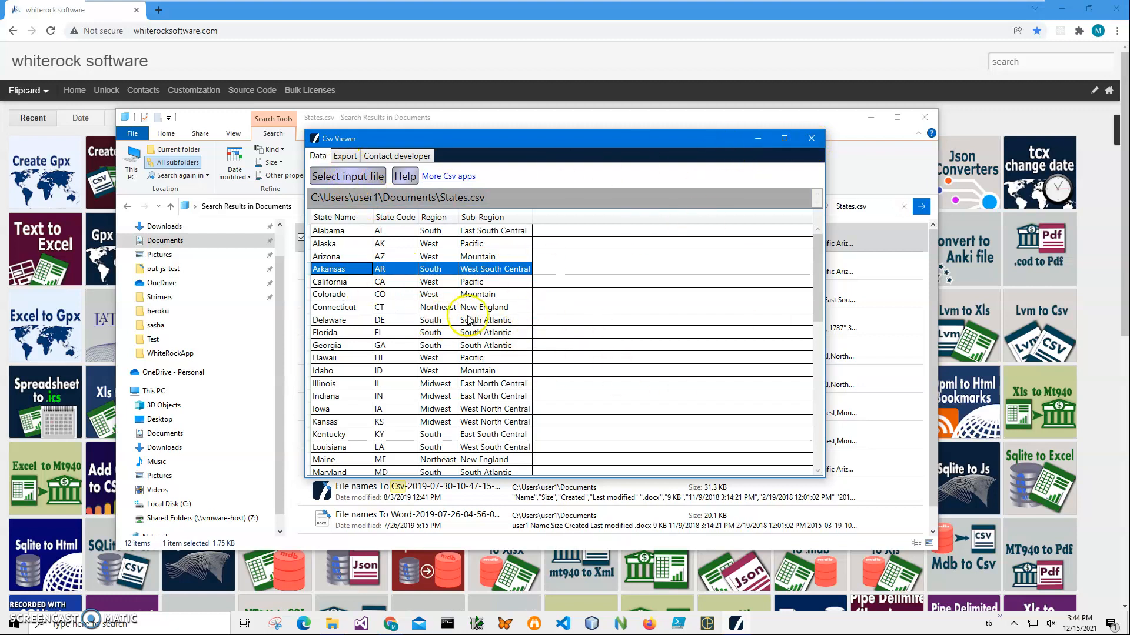
mouse_move(462, 317)
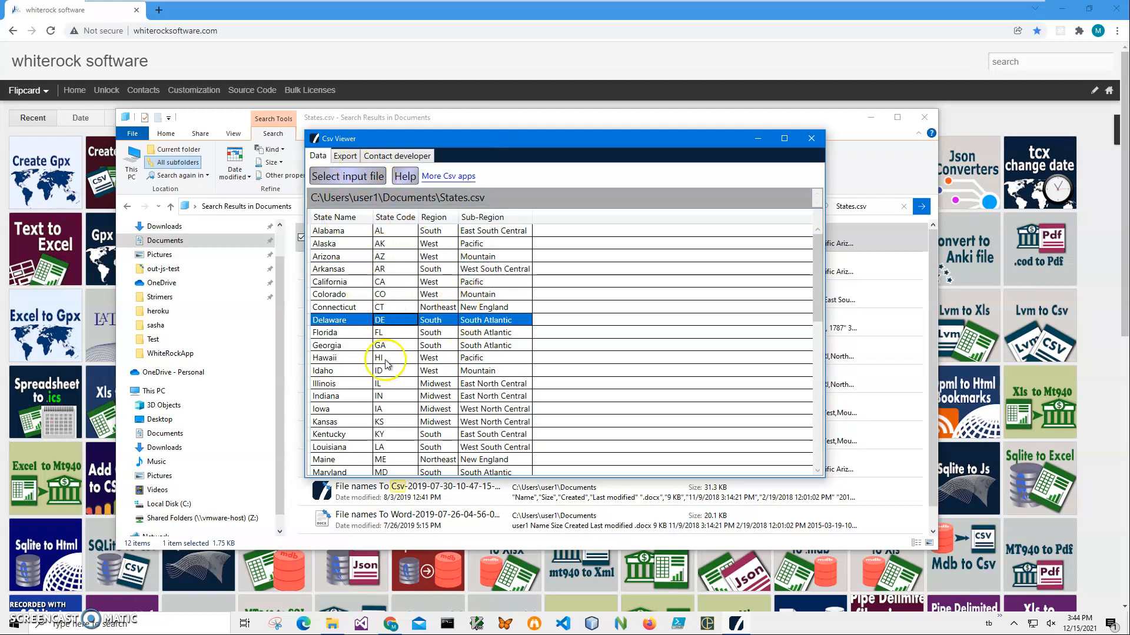
Step: Pick out the Indiana row, glance at the Export options and return to the Data table
click(326, 395)
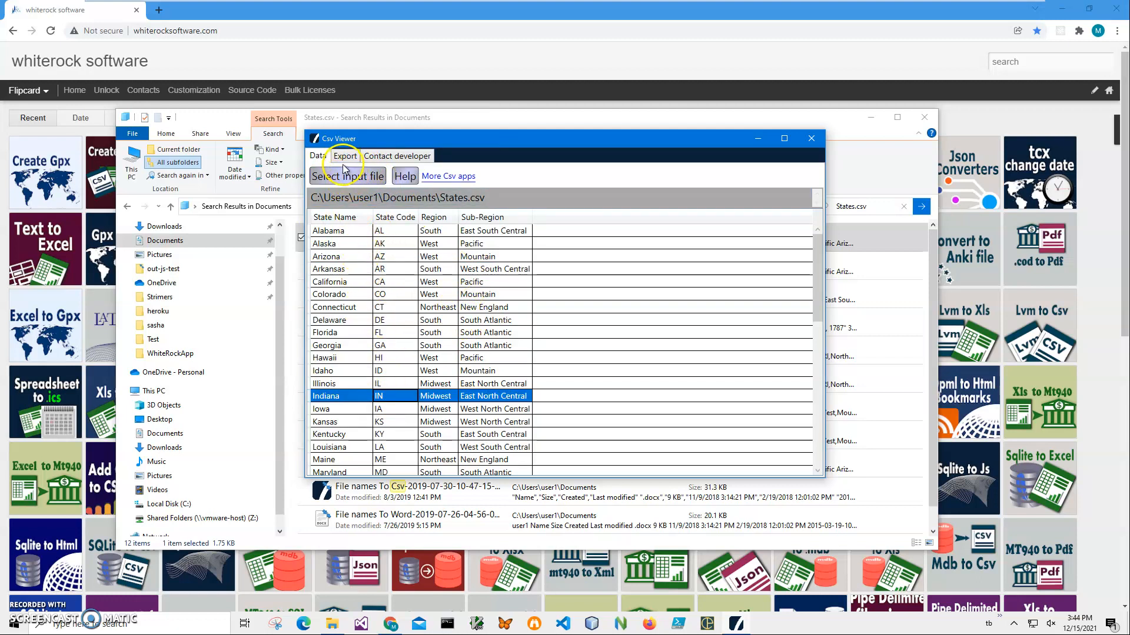
click(345, 155)
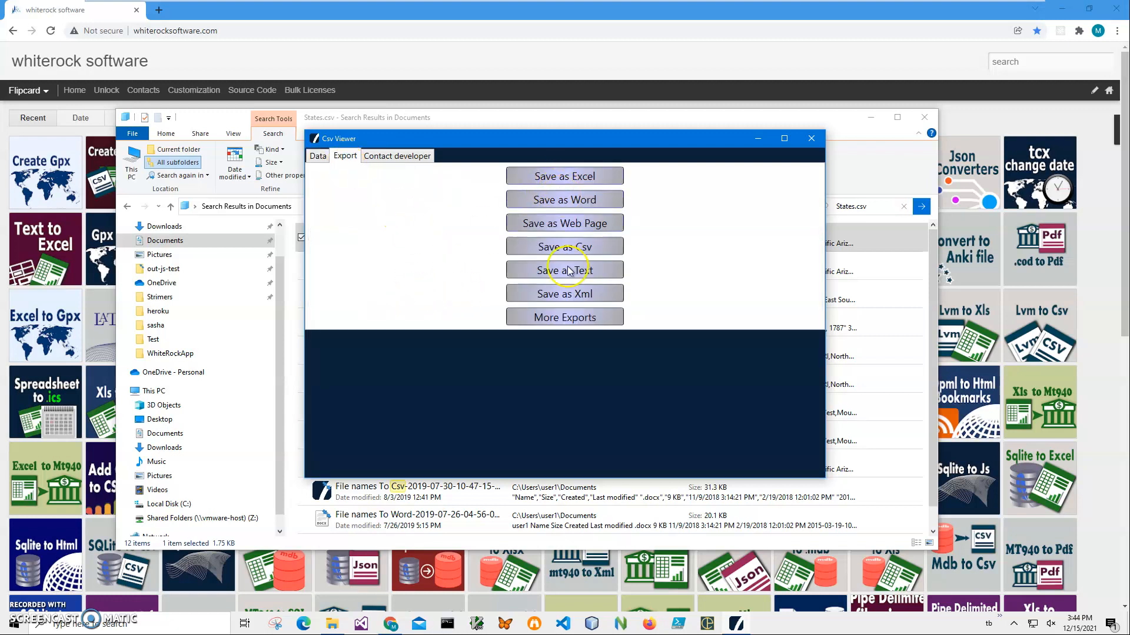
click(316, 156)
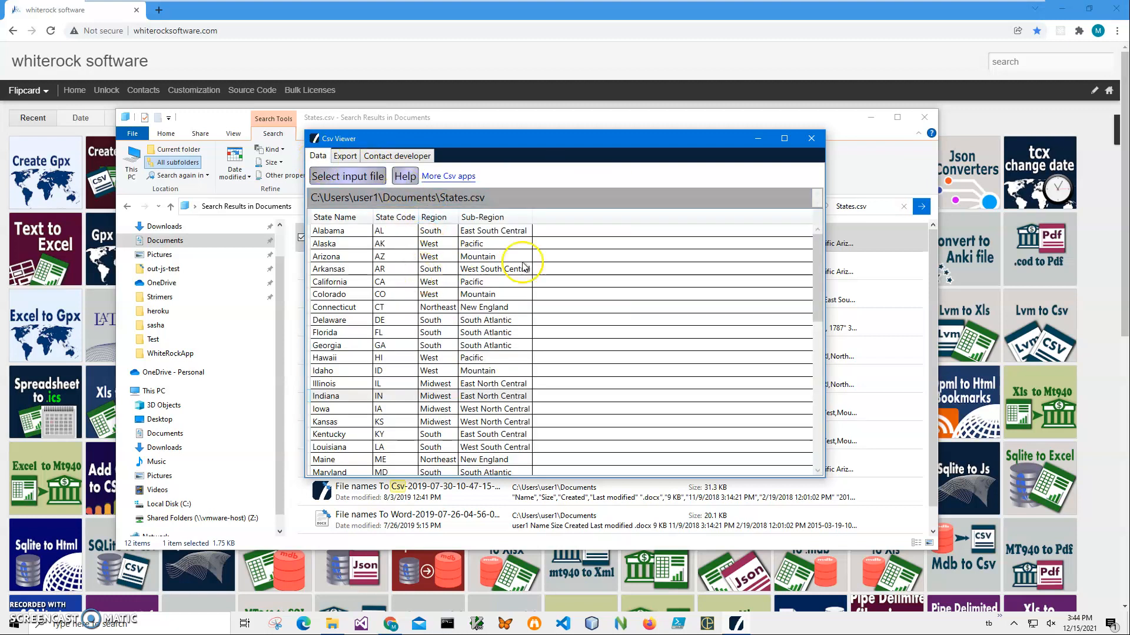
Step: Close Csv Viewer, view States.csv as raw comma-separated text in Notepad, then close Notepad
click(810, 137)
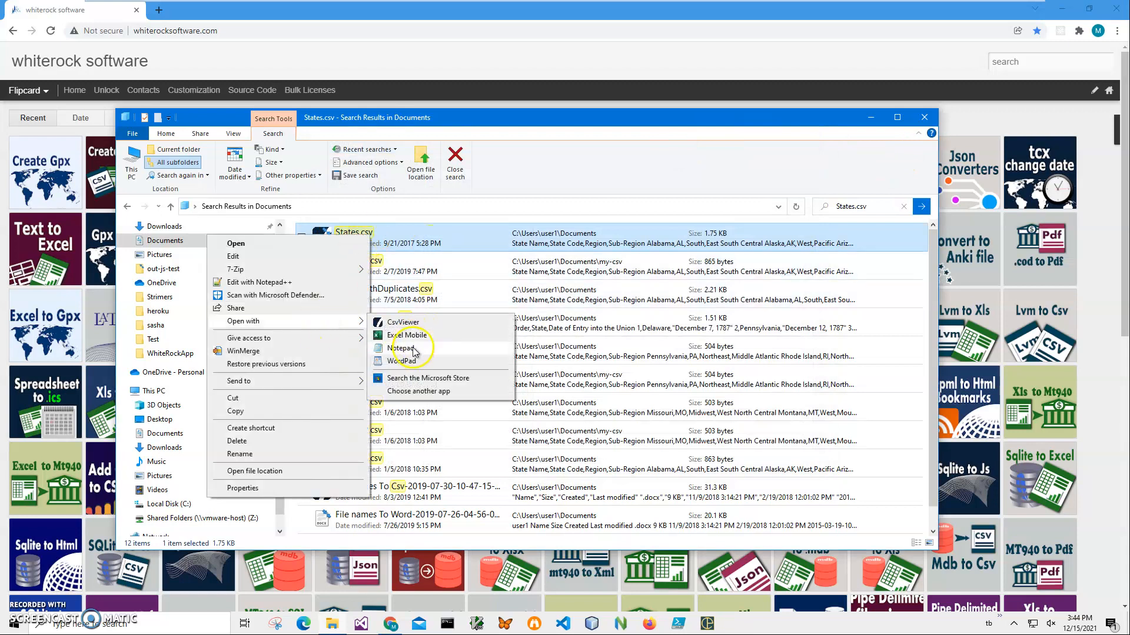
click(403, 348)
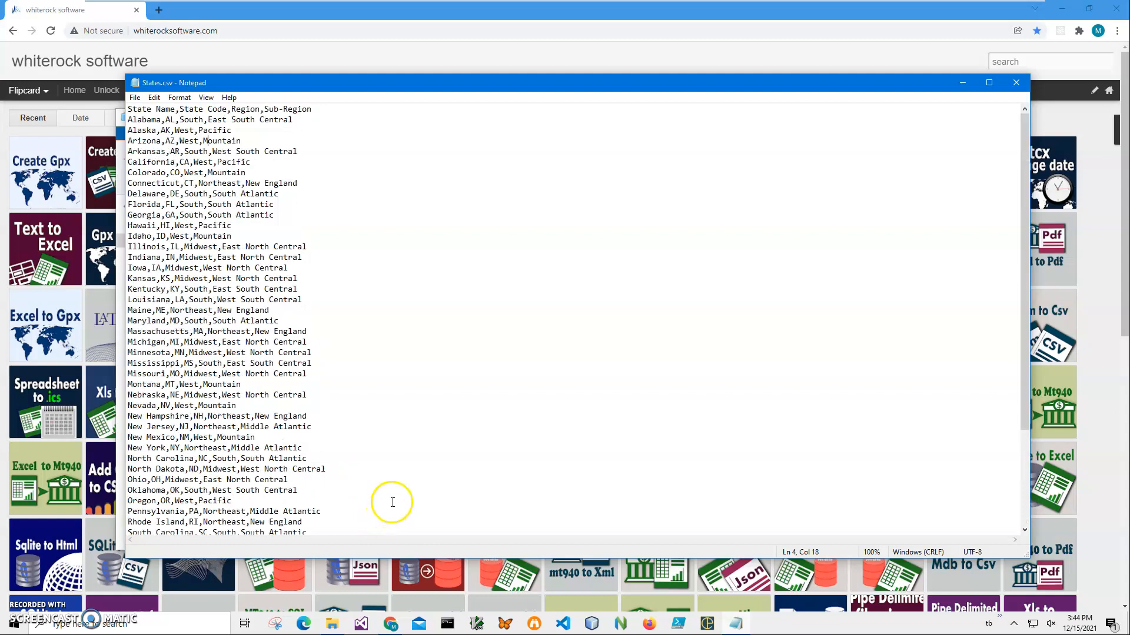
mouse_move(1017, 82)
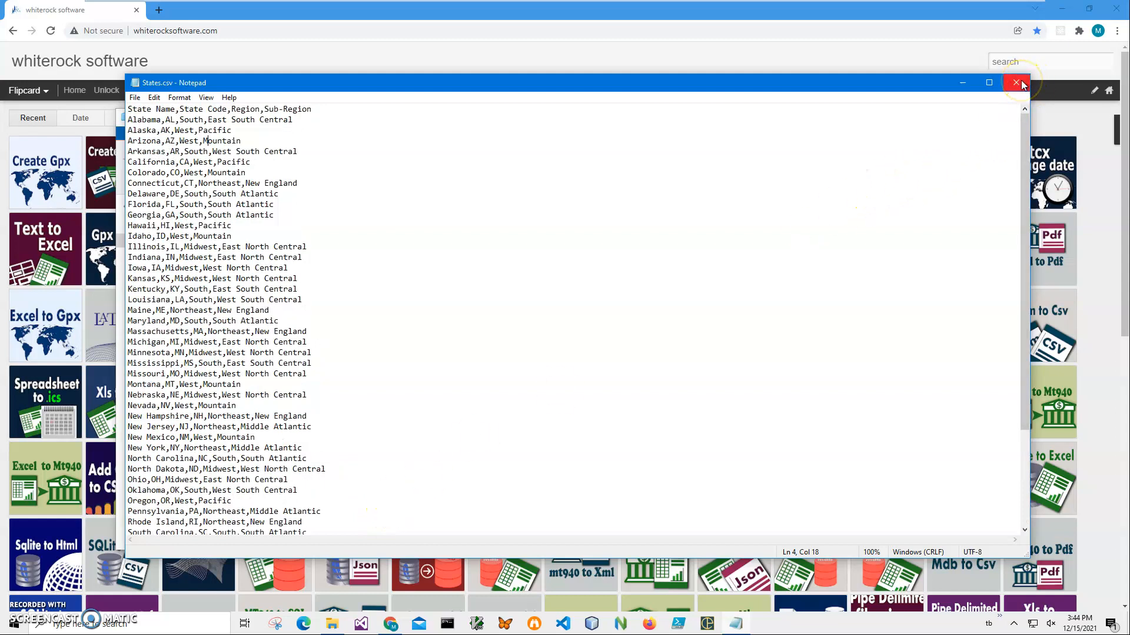
mouse_move(1017, 82)
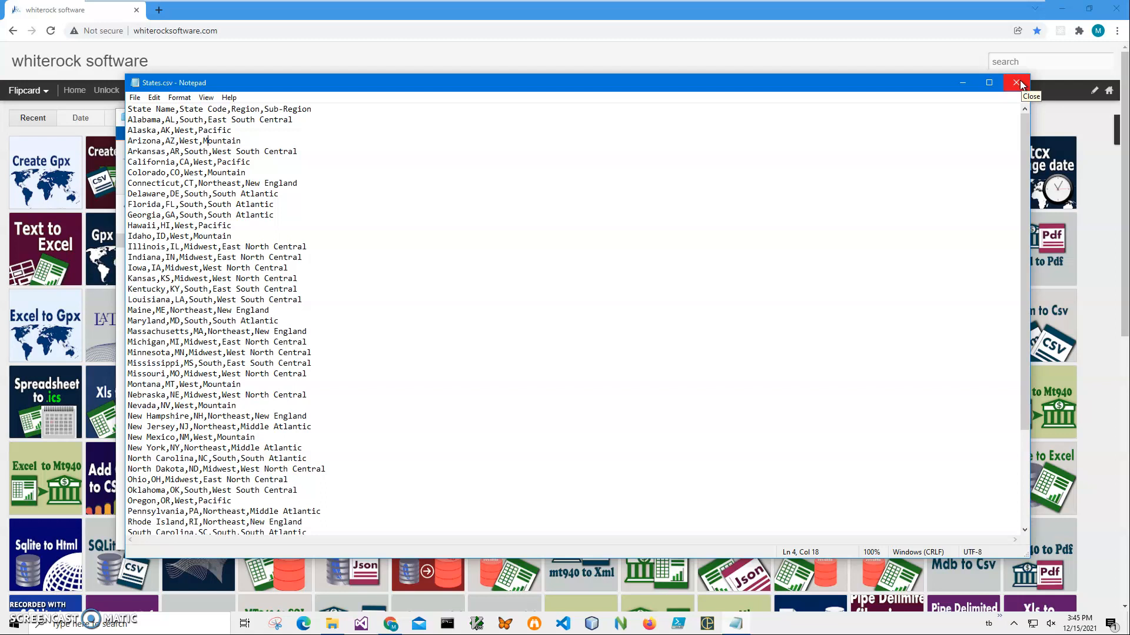
click(1016, 83)
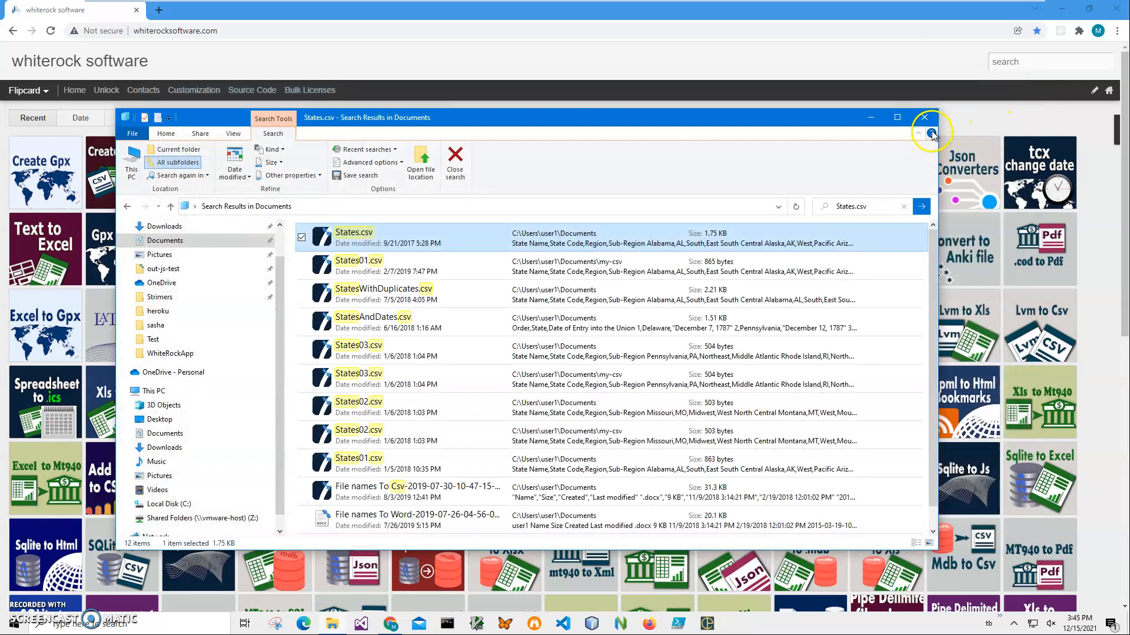
Step: Search the whiterock software site for 'folder' and reach the Create folders article
click(922, 117)
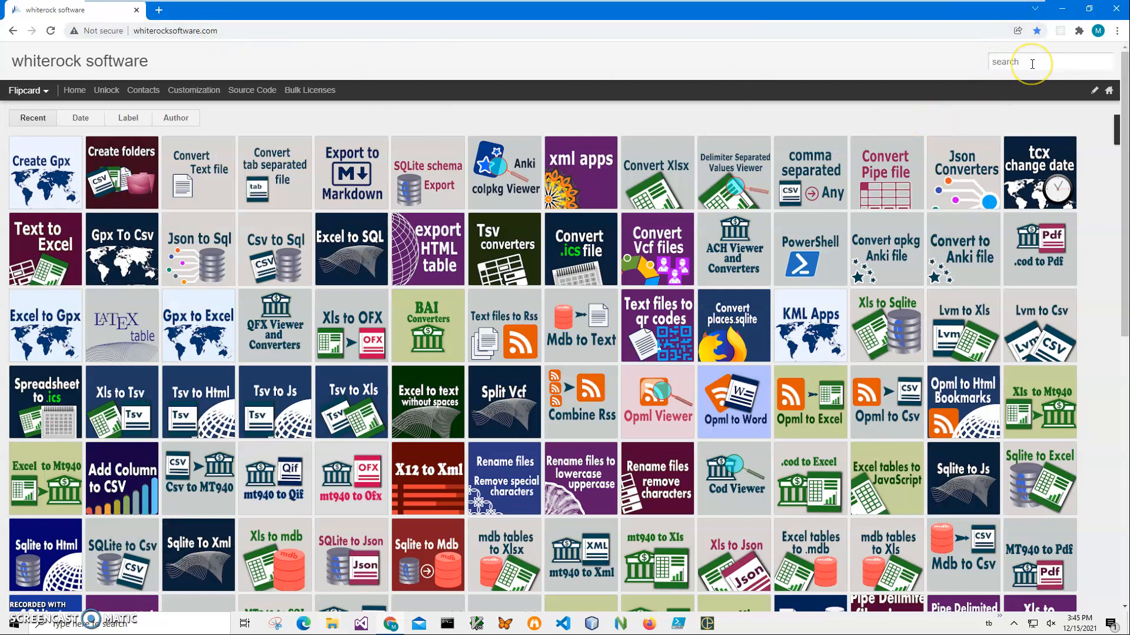
mouse_move(1032, 64)
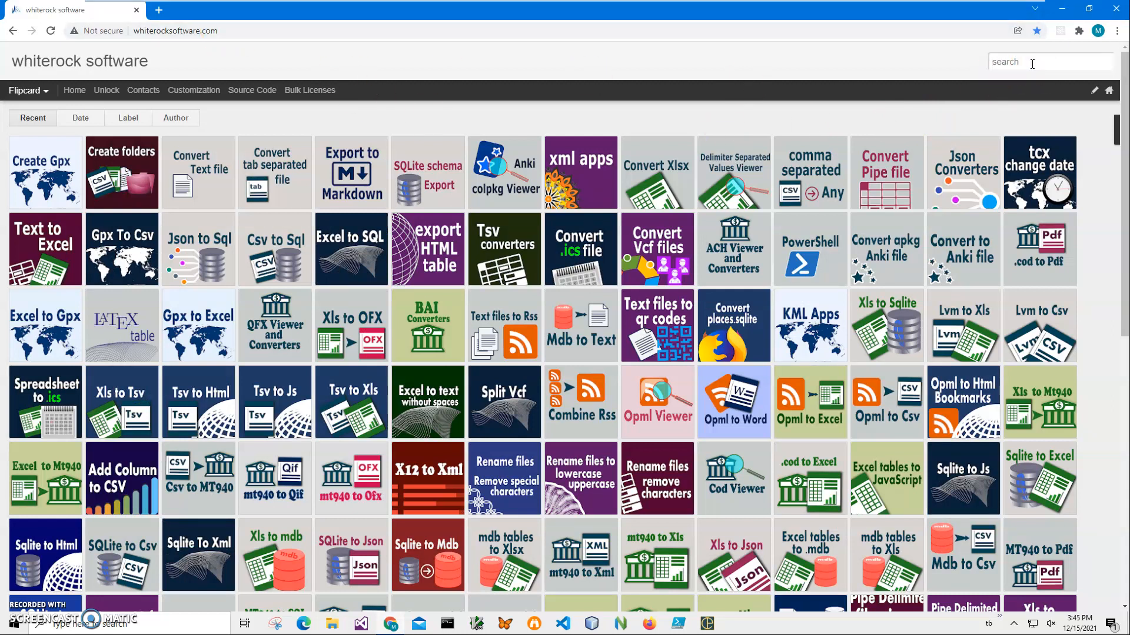
text(folder)
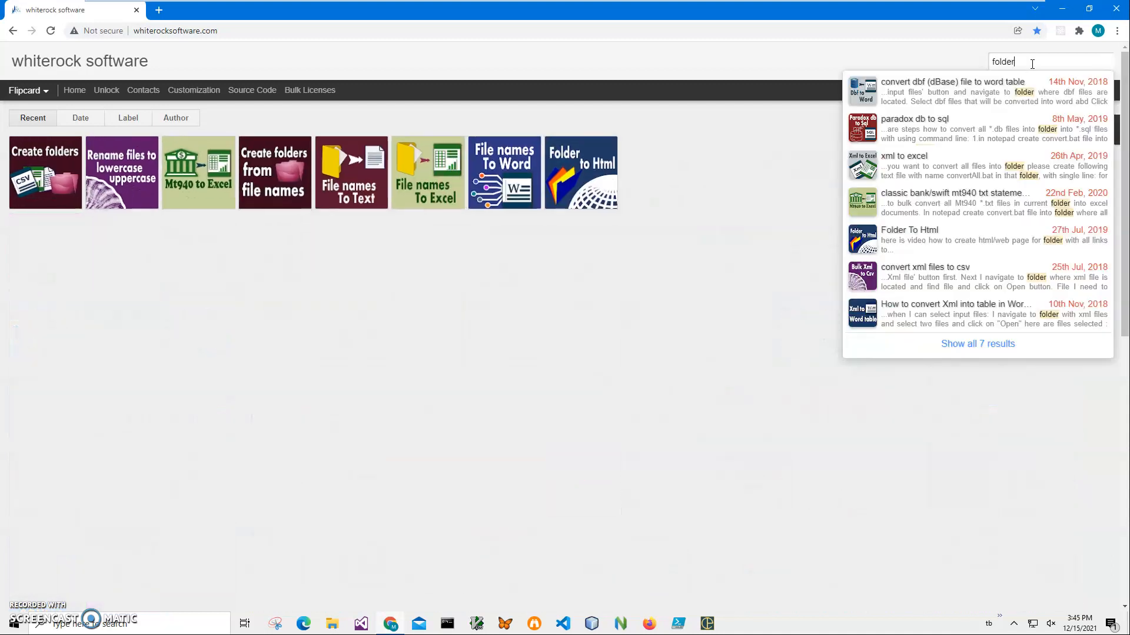
mouse_move(537, 252)
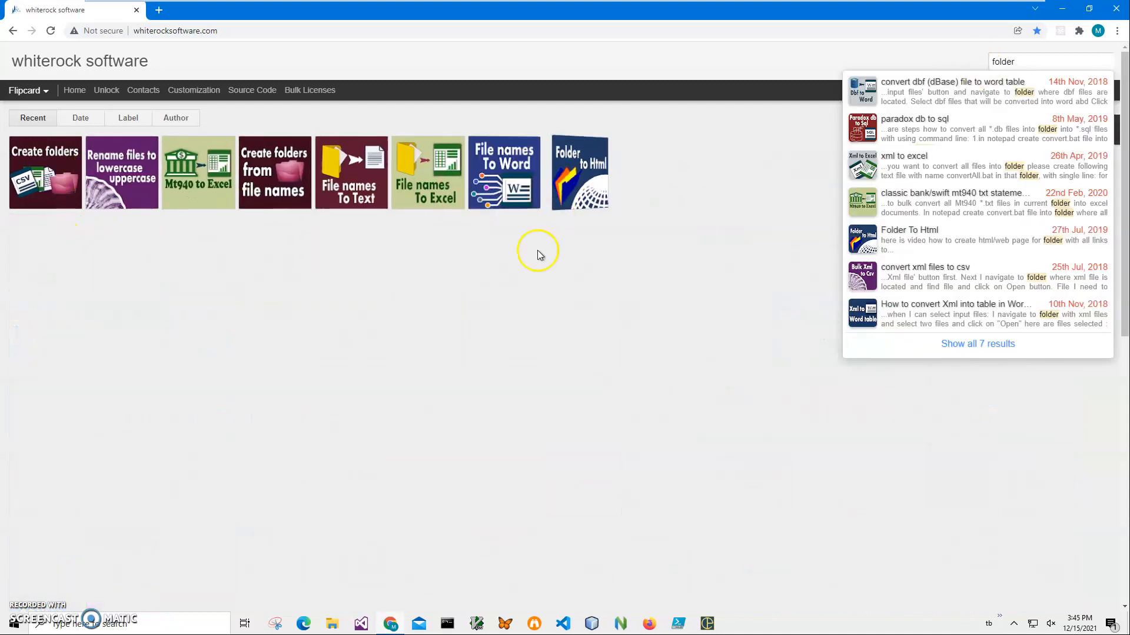
click(43, 173)
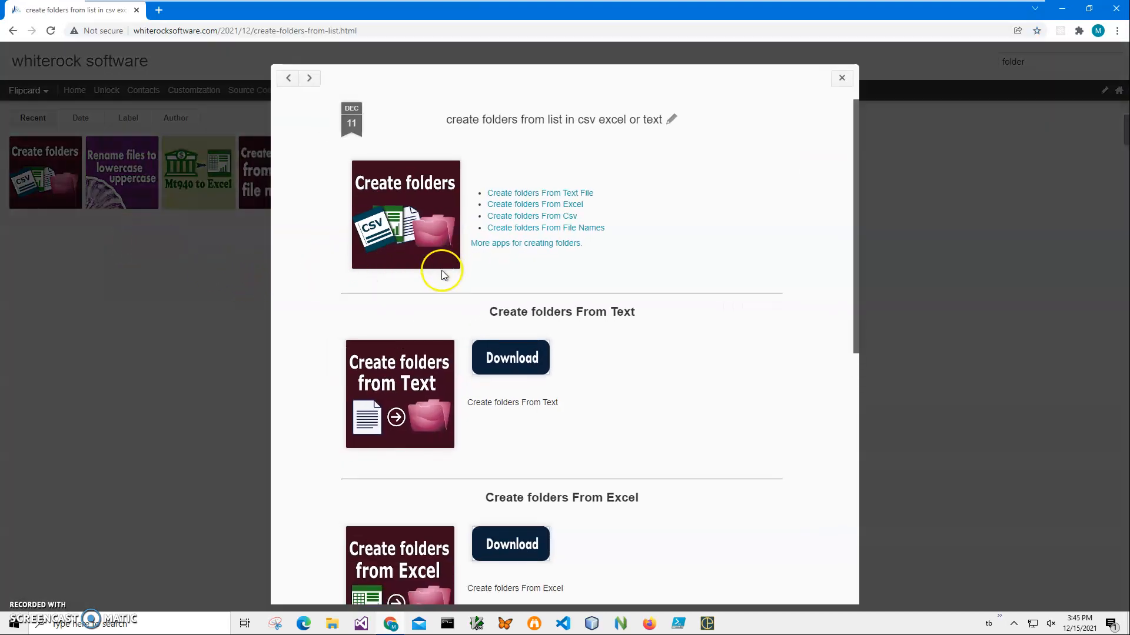
mouse_move(459, 274)
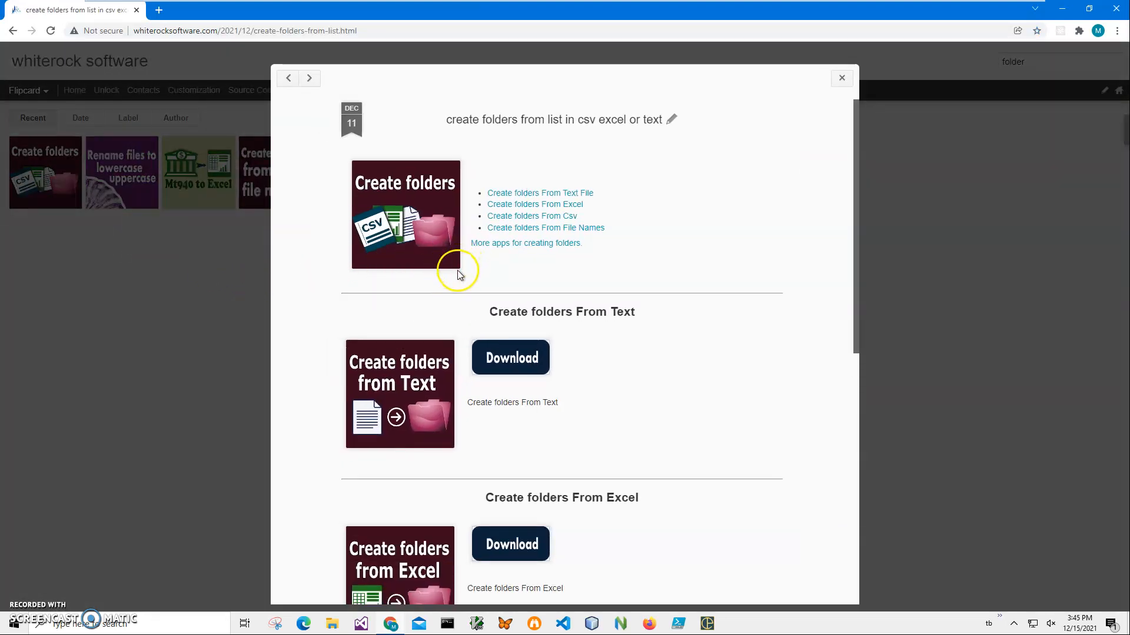
Step: Download the Create folders From Csv app as a zip from the article
scroll(down, 3)
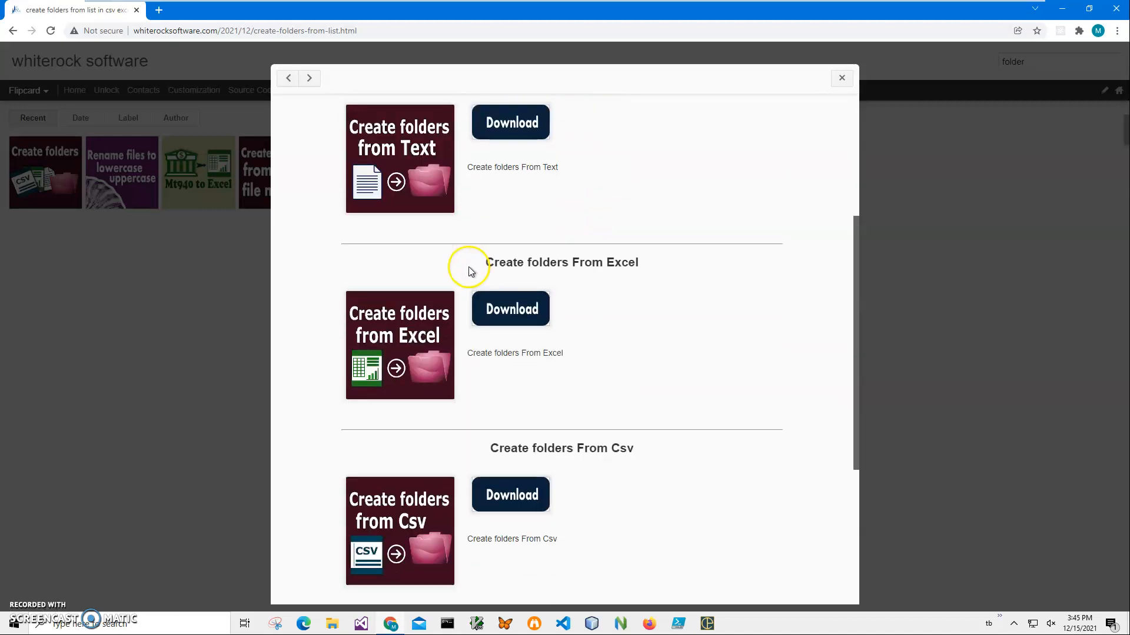
scroll(down, 3)
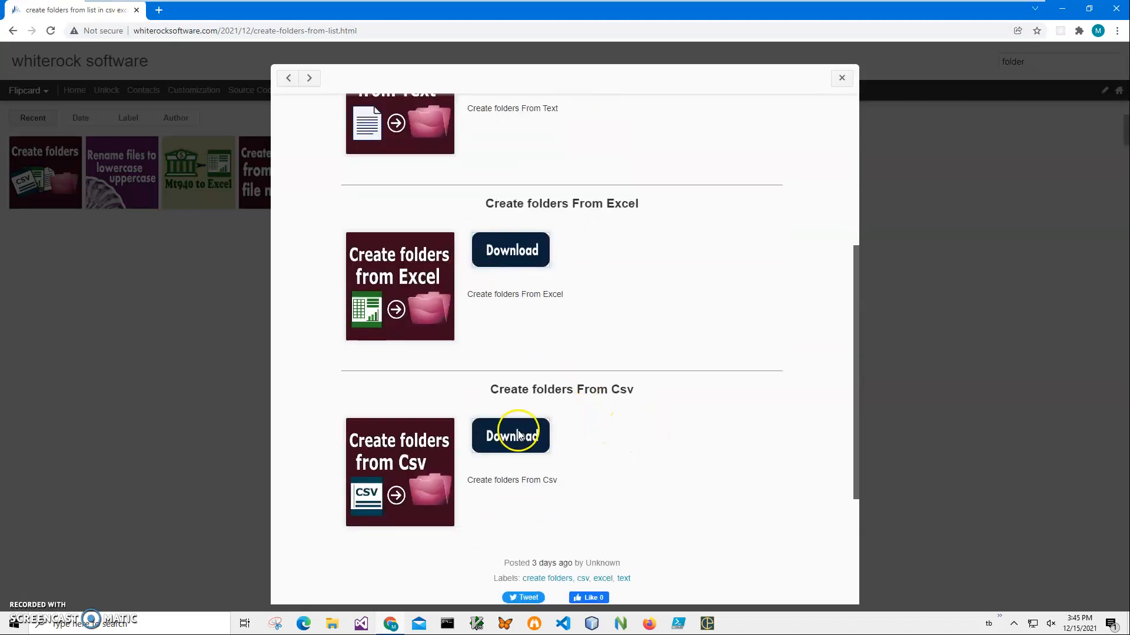
click(510, 436)
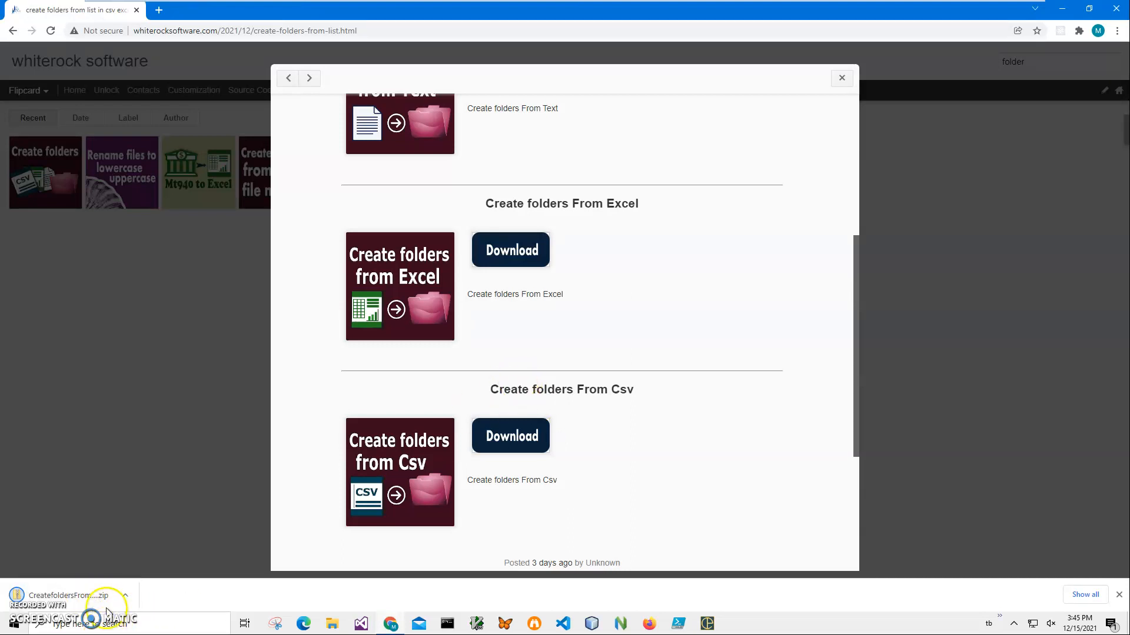
Step: Run CreatefoldersFromCsvSetup.msi from the downloaded zip, choosing More info > Run anyway
click(69, 596)
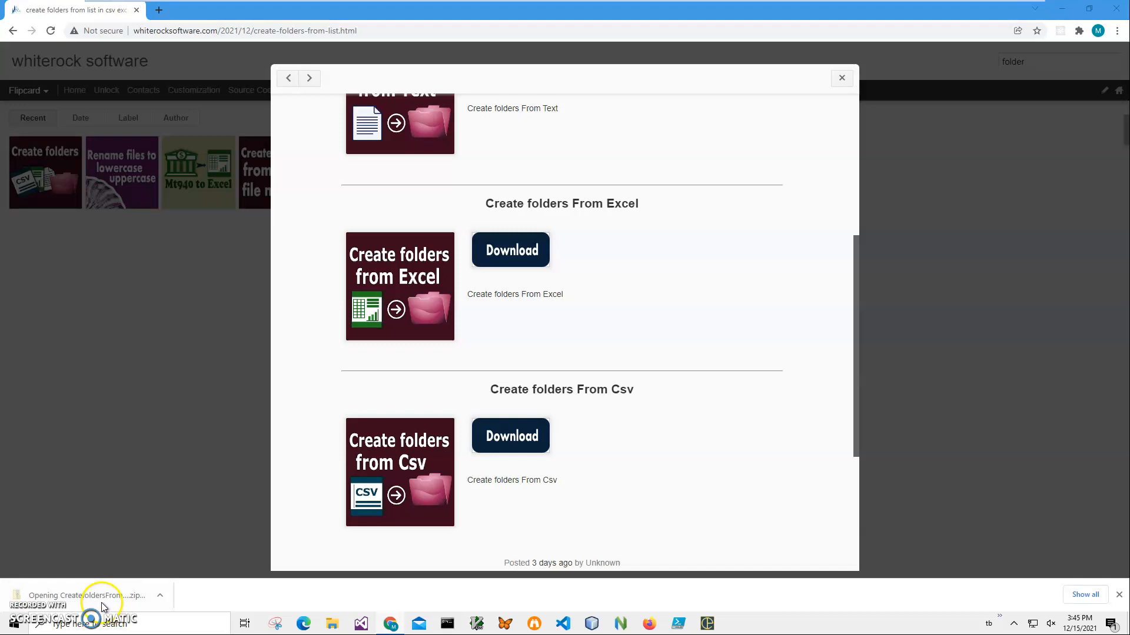
click(102, 596)
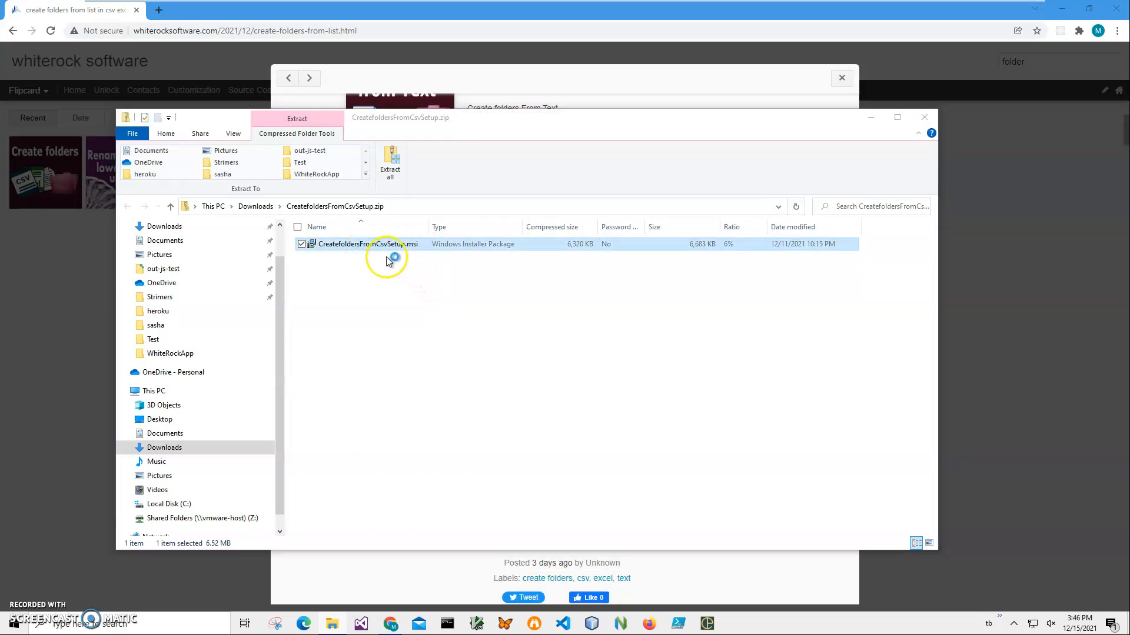
double_click(364, 243)
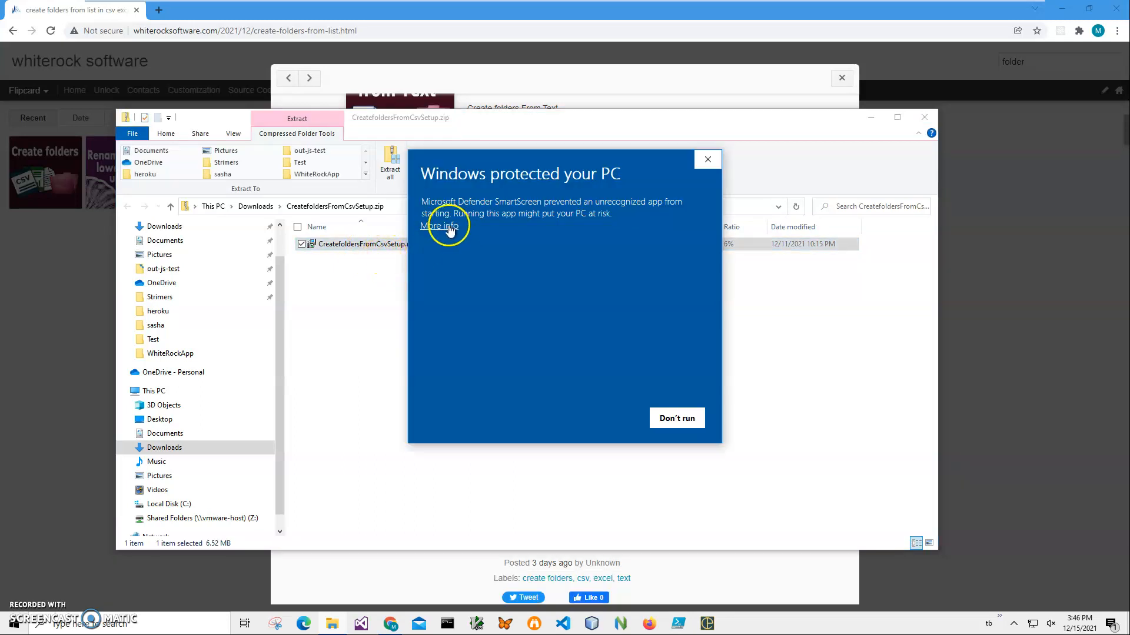
click(439, 226)
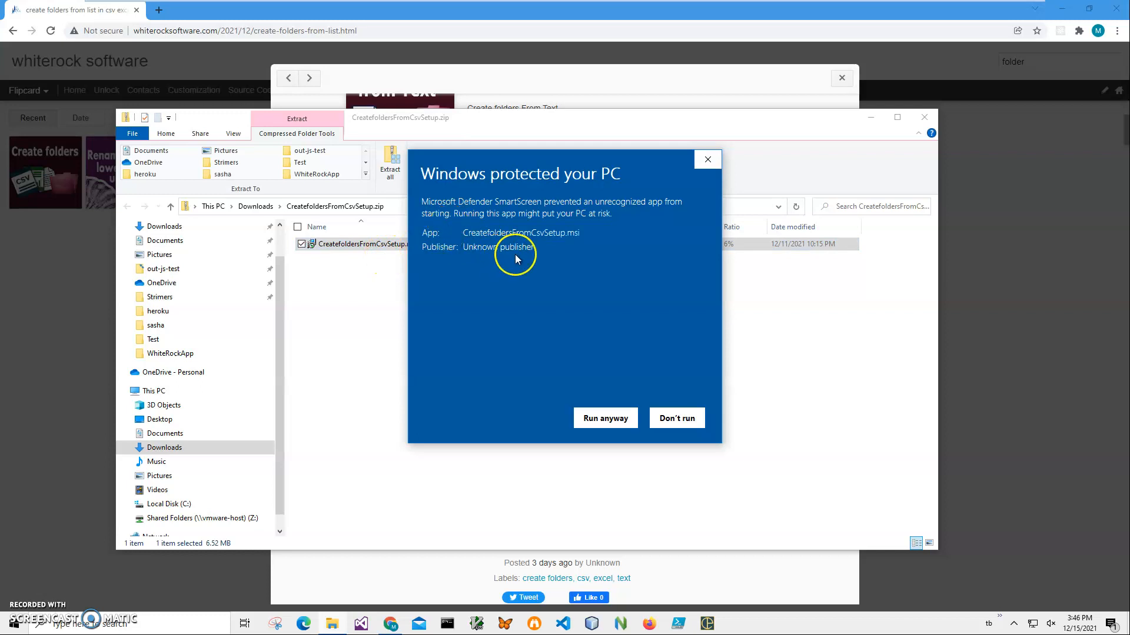
mouse_move(547, 258)
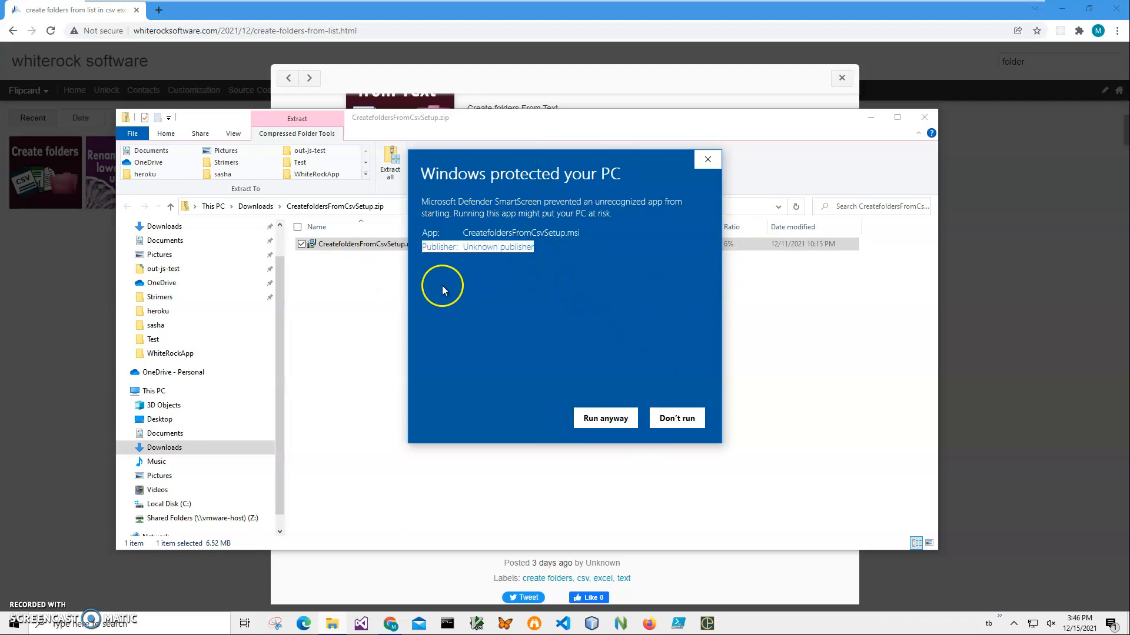
click(605, 418)
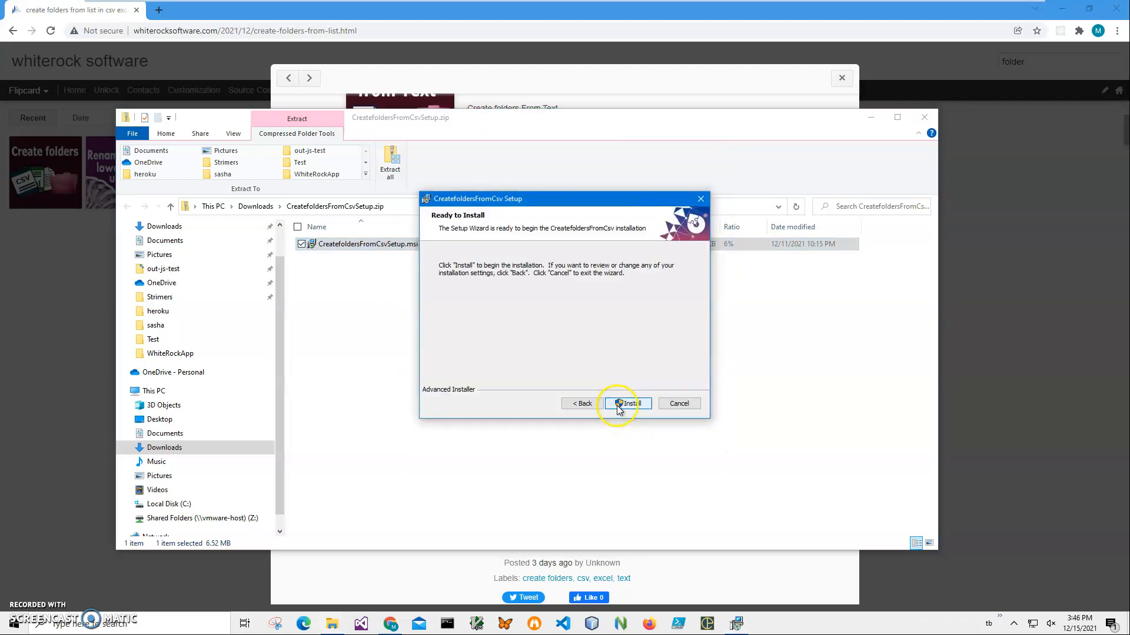
Step: Install the app, allow the UAC prompt and finish the setup wizard
click(625, 403)
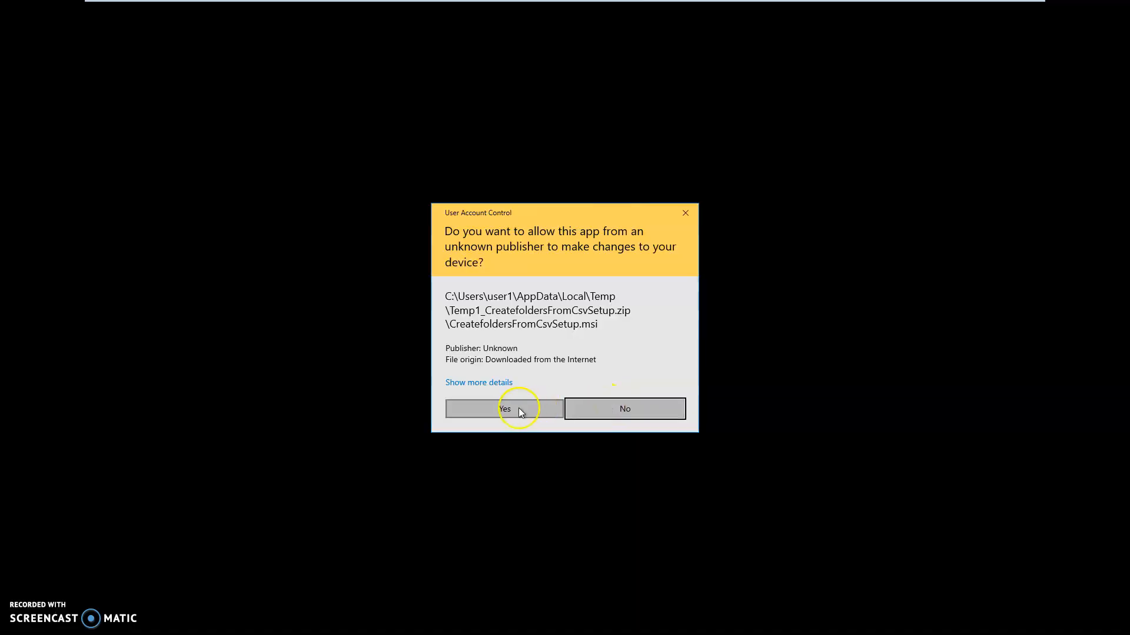
click(504, 408)
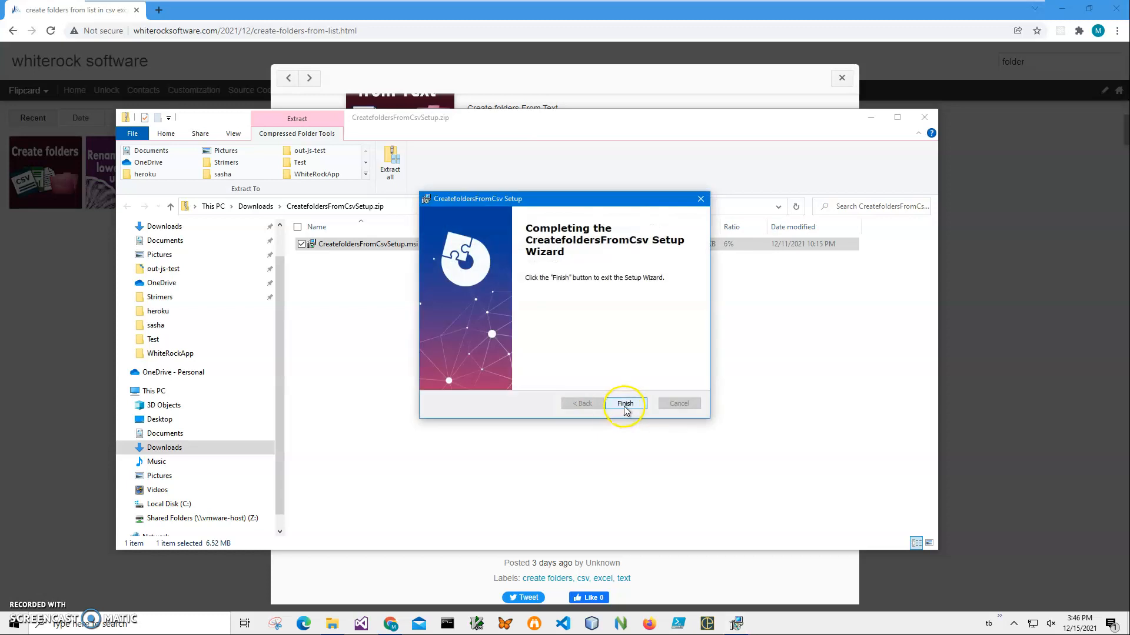
click(624, 402)
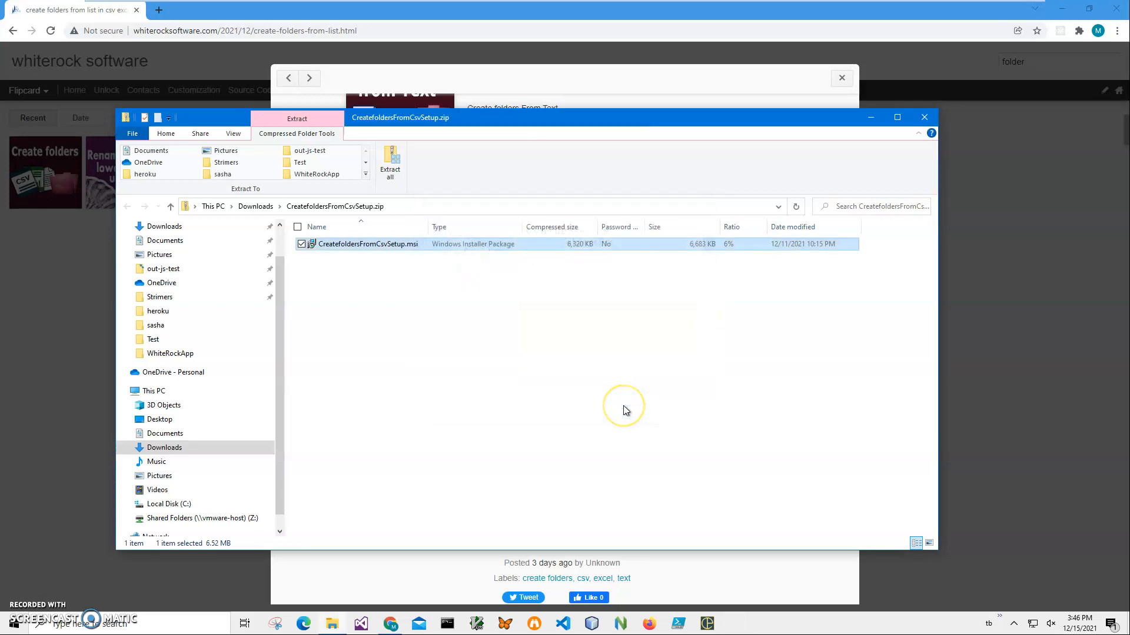
mouse_move(925, 117)
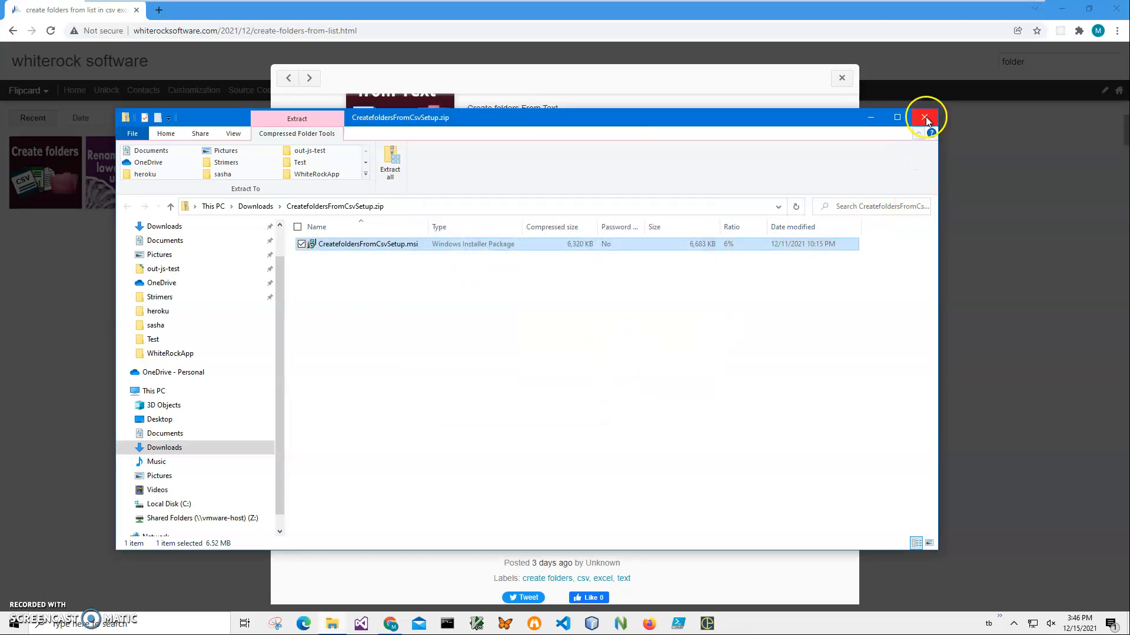
Step: Close the zip window and launch CreatefoldersFromCsv from its desktop shortcut
click(926, 118)
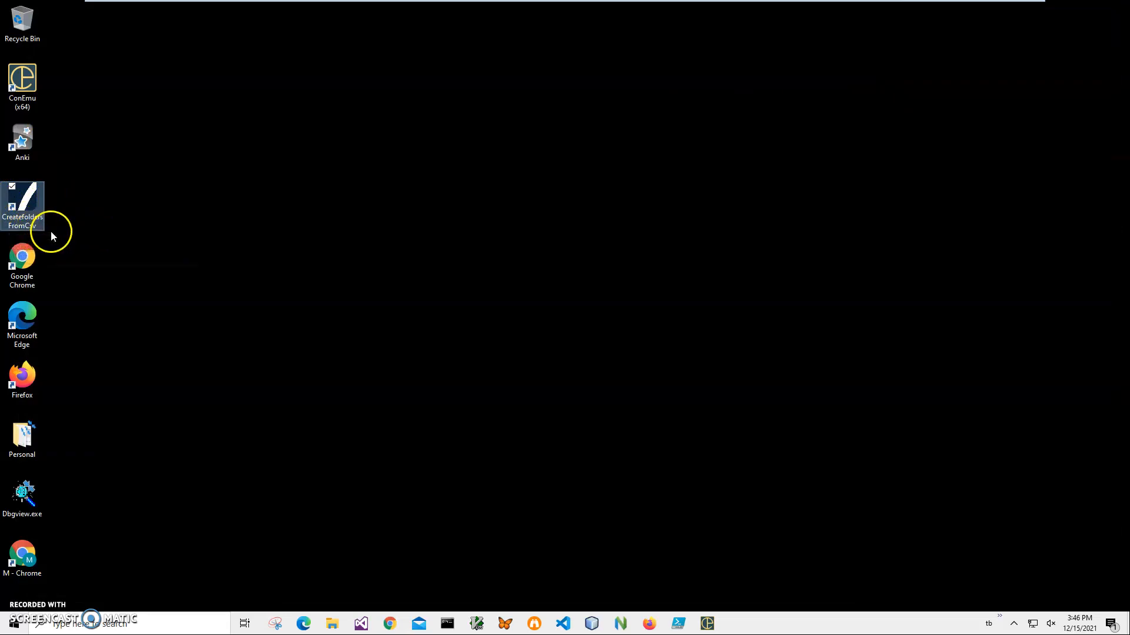
double_click(23, 204)
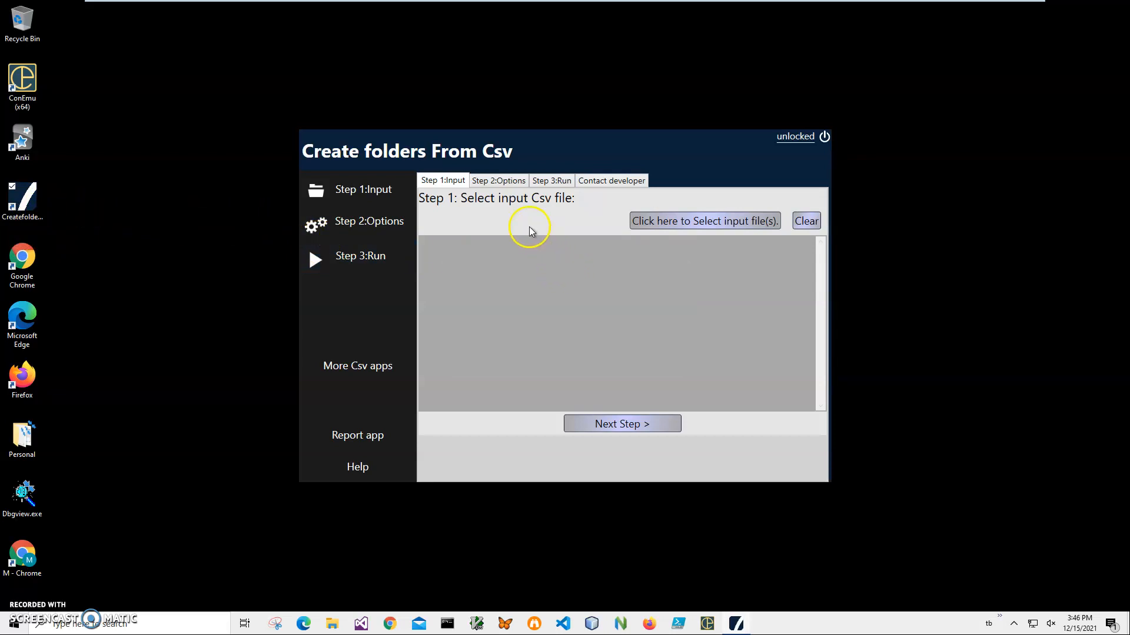
mouse_move(583, 265)
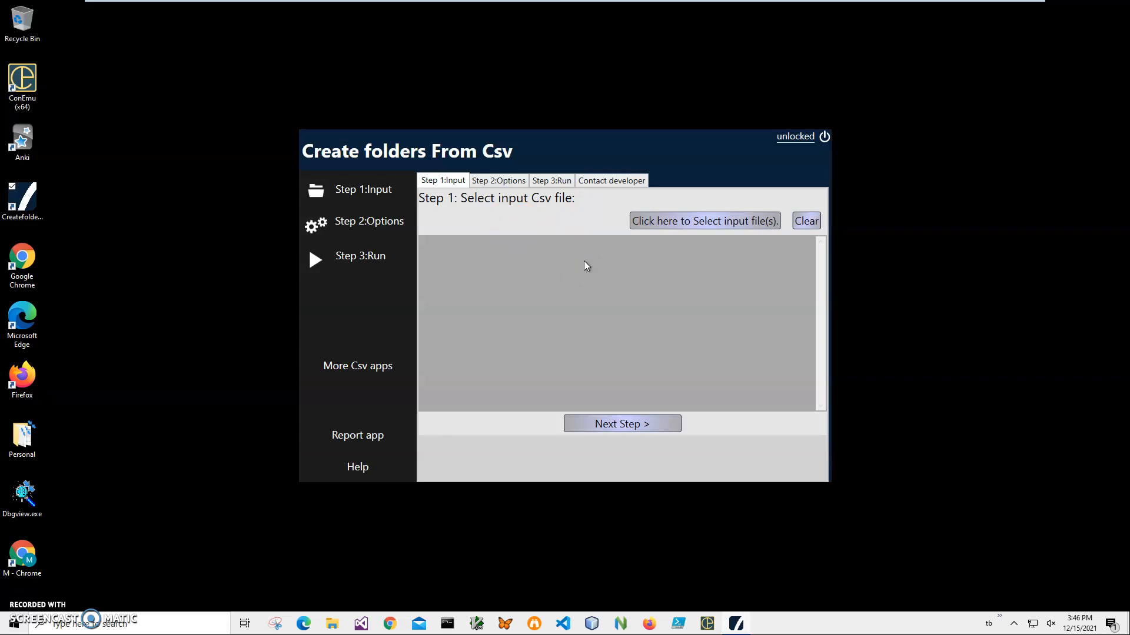
mouse_move(670, 232)
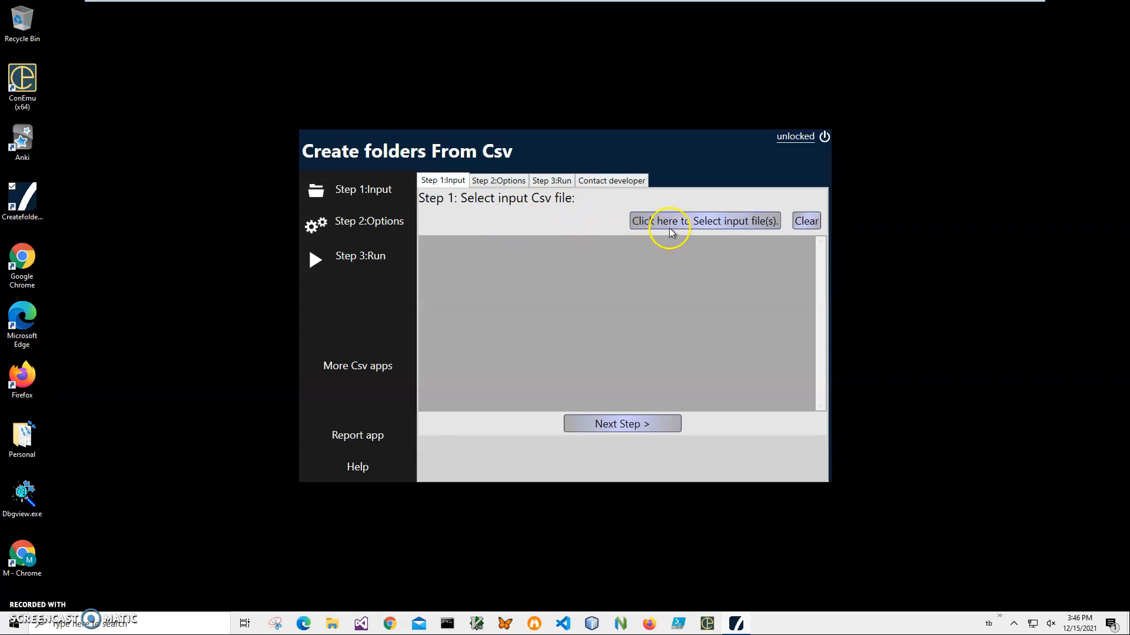
Step: Select States.csv from Documents as the input file via the file picker
click(703, 220)
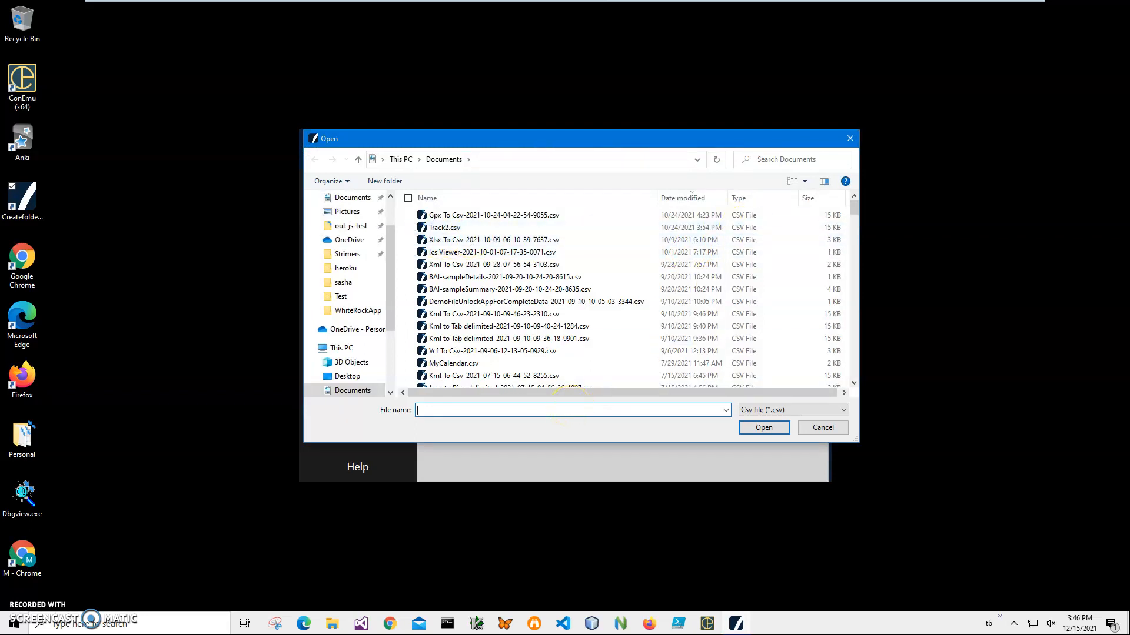
text(States.cs)
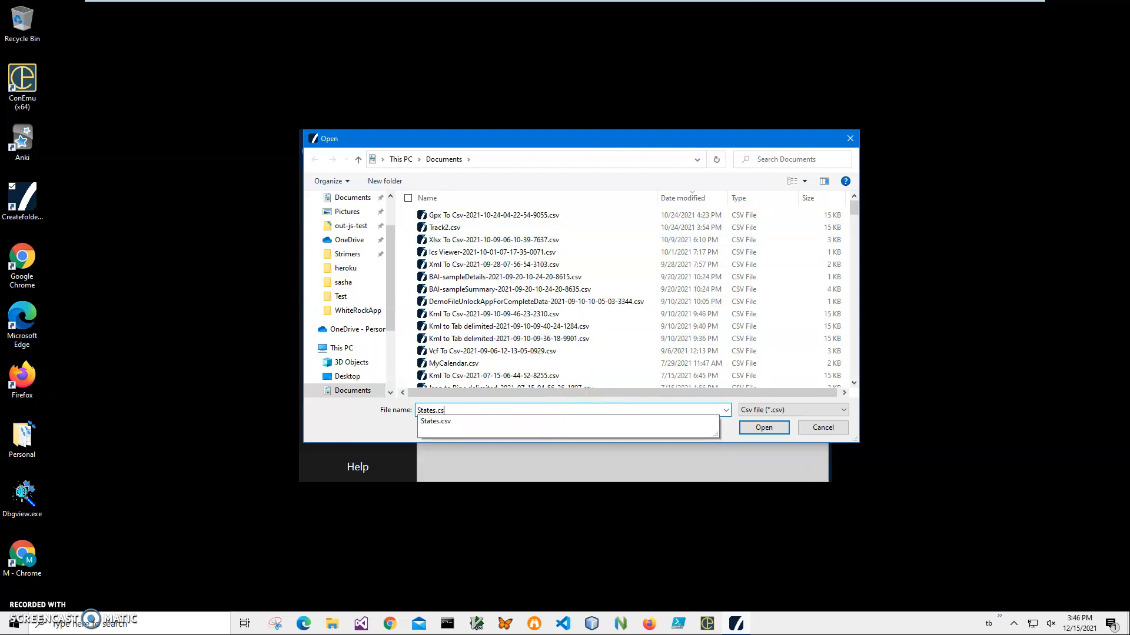
click(436, 421)
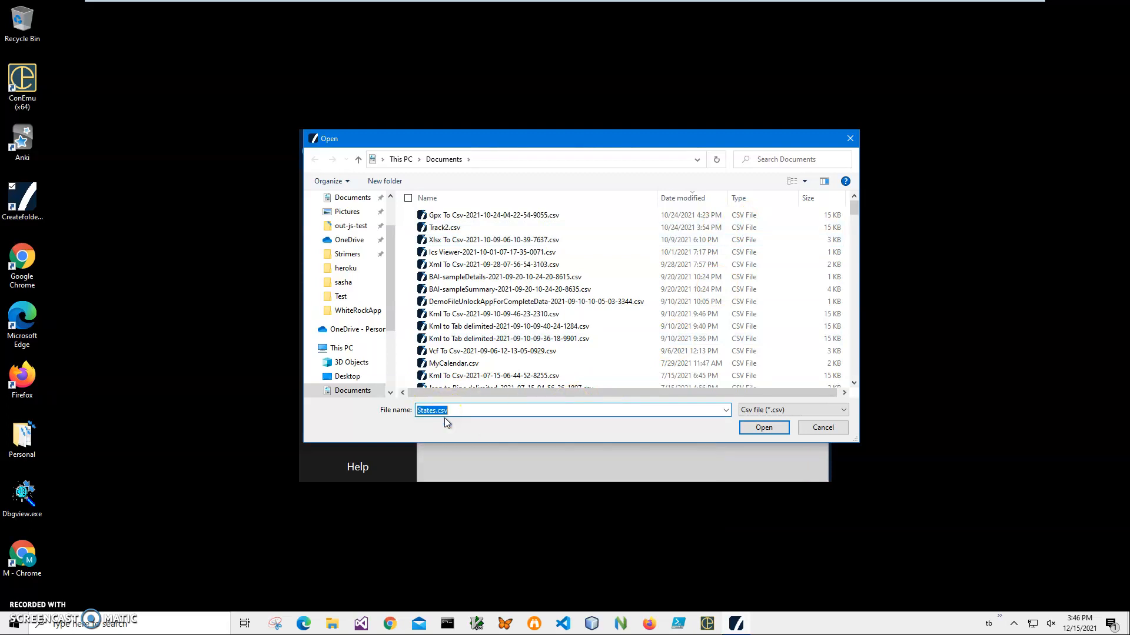
click(762, 427)
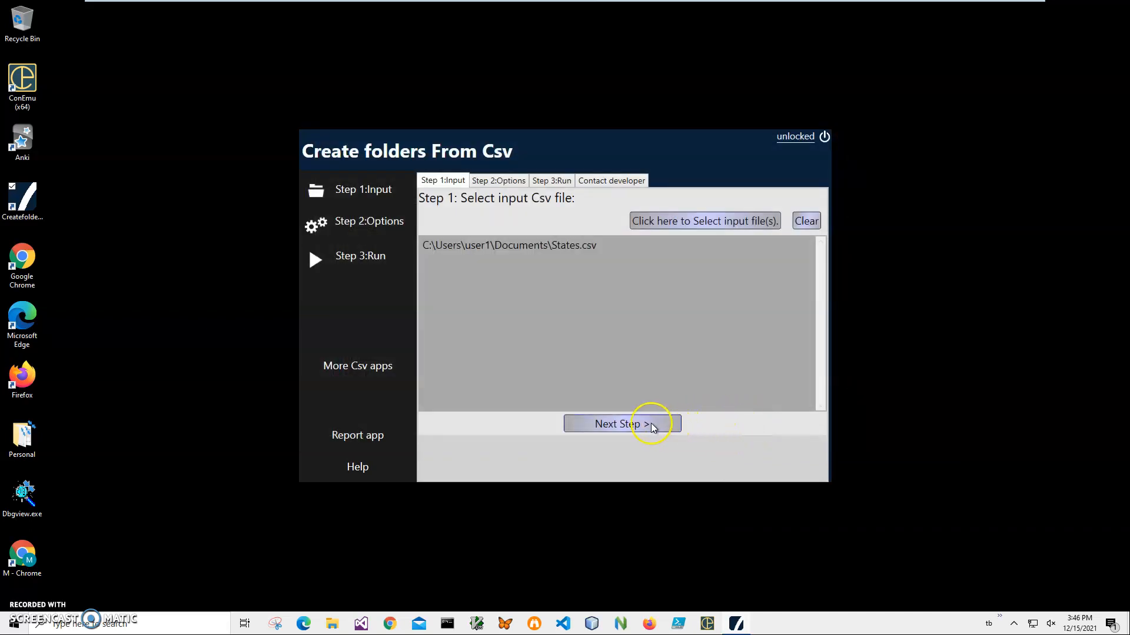
Step: Advance to Step 2 and choose State Name as the column used for folder names
click(621, 424)
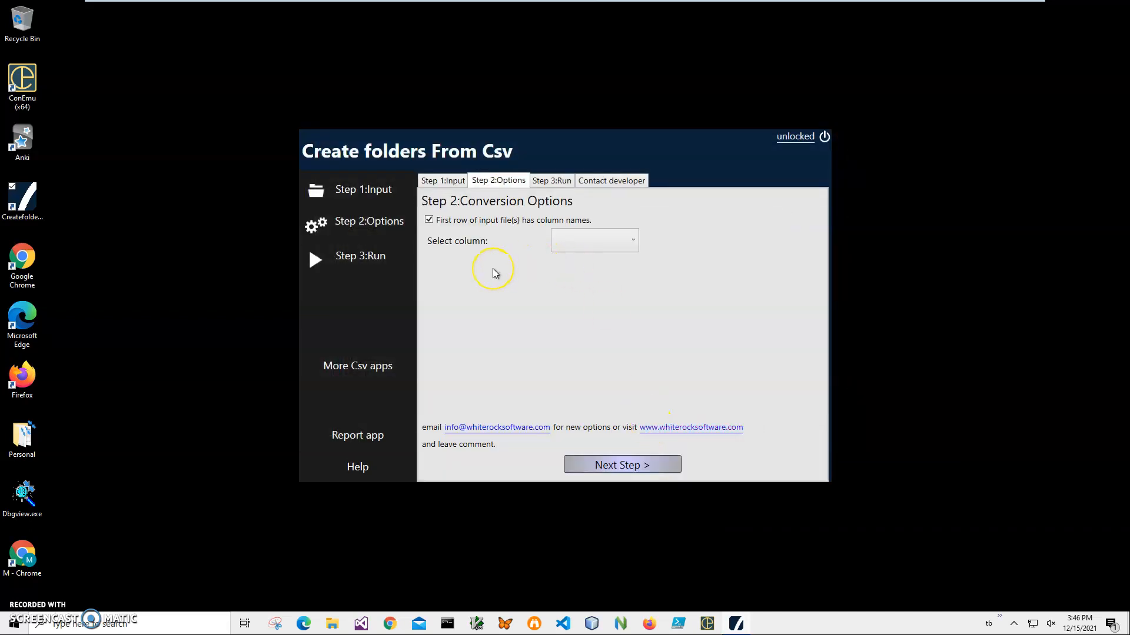
mouse_move(452, 232)
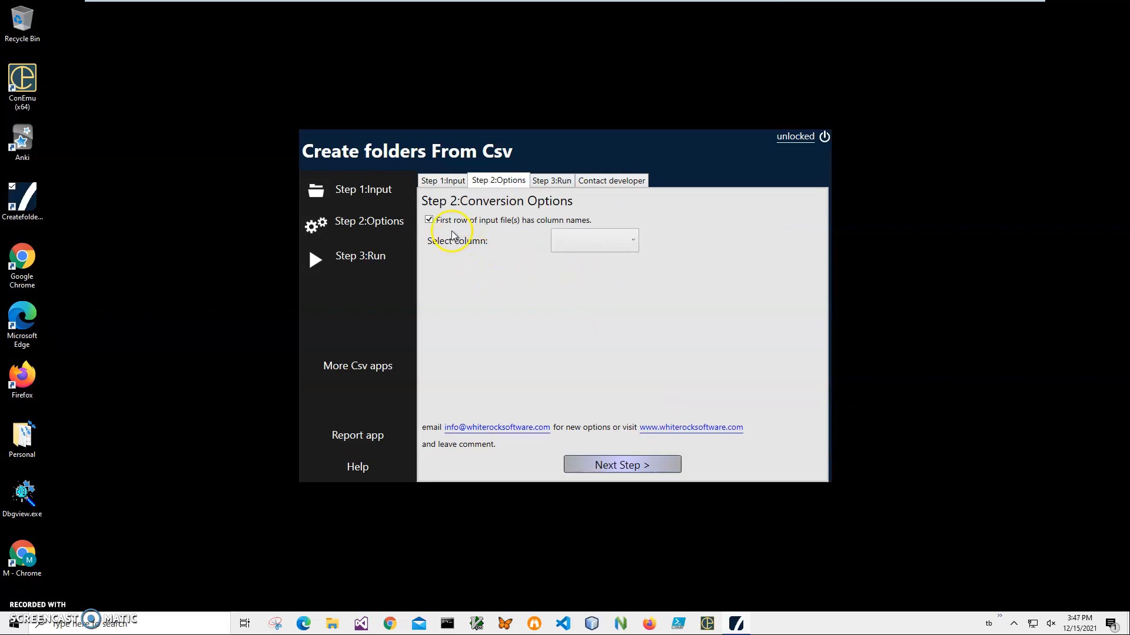
mouse_move(461, 239)
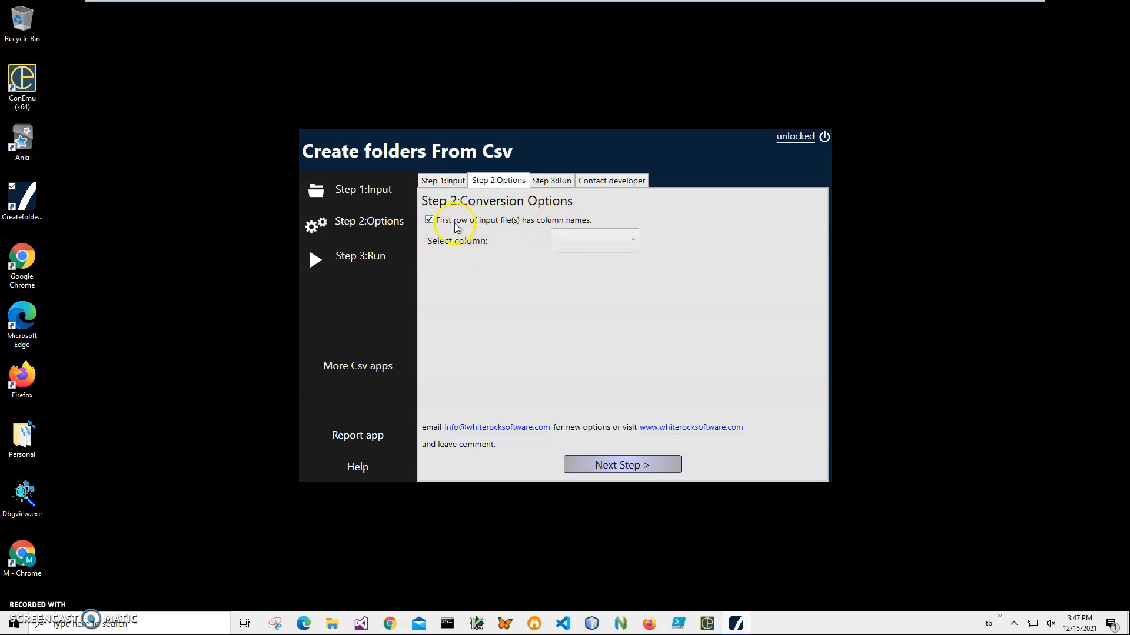
mouse_move(560, 240)
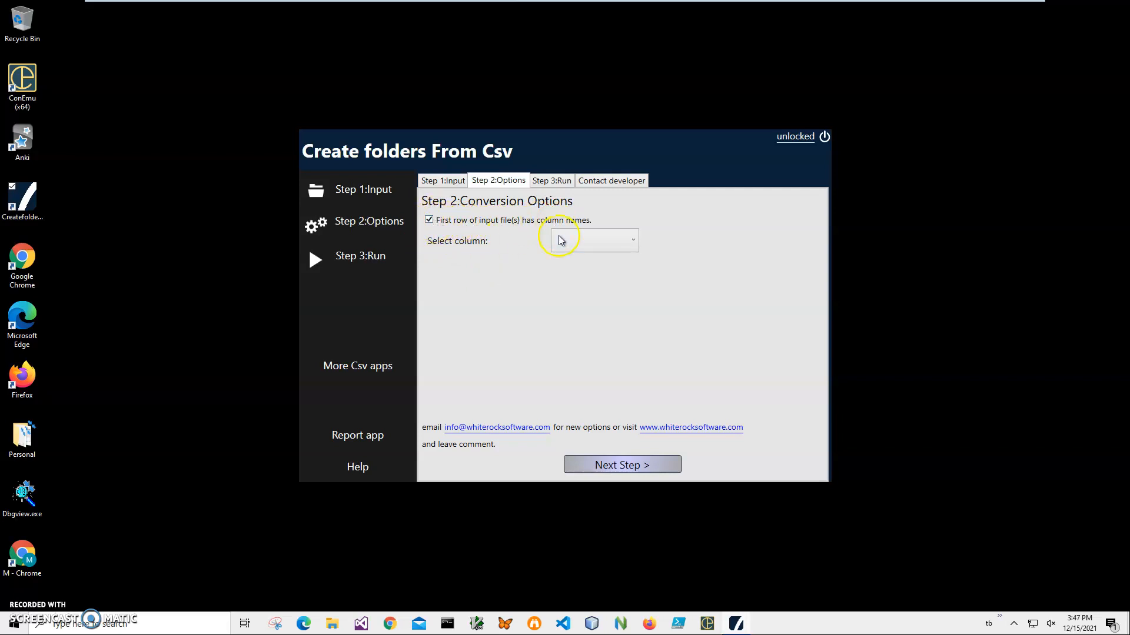
click(592, 240)
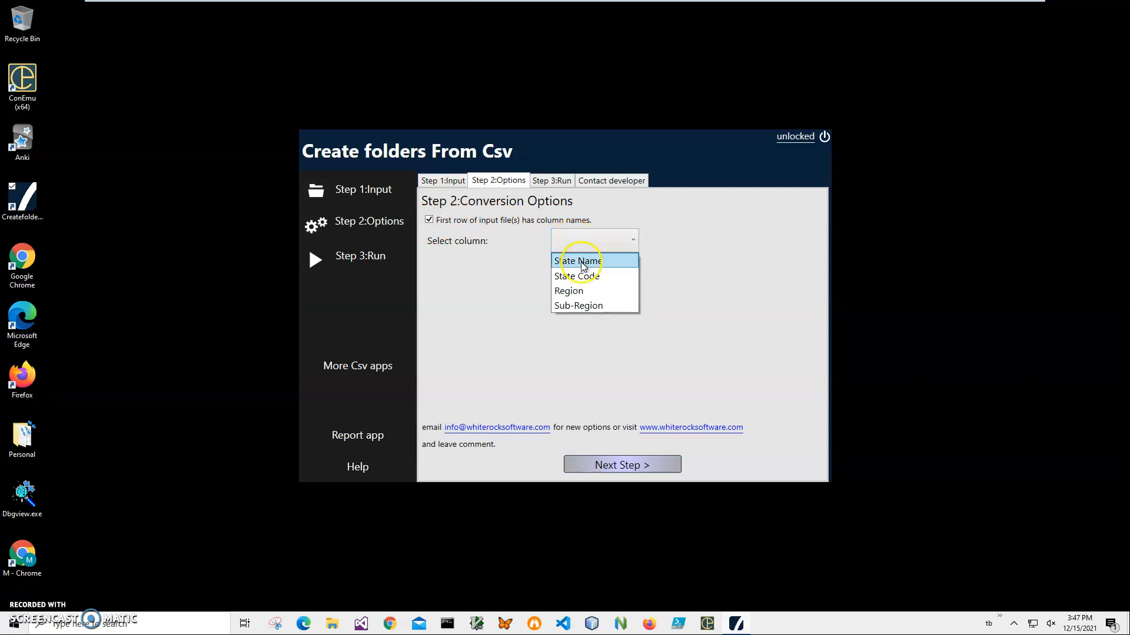
click(578, 260)
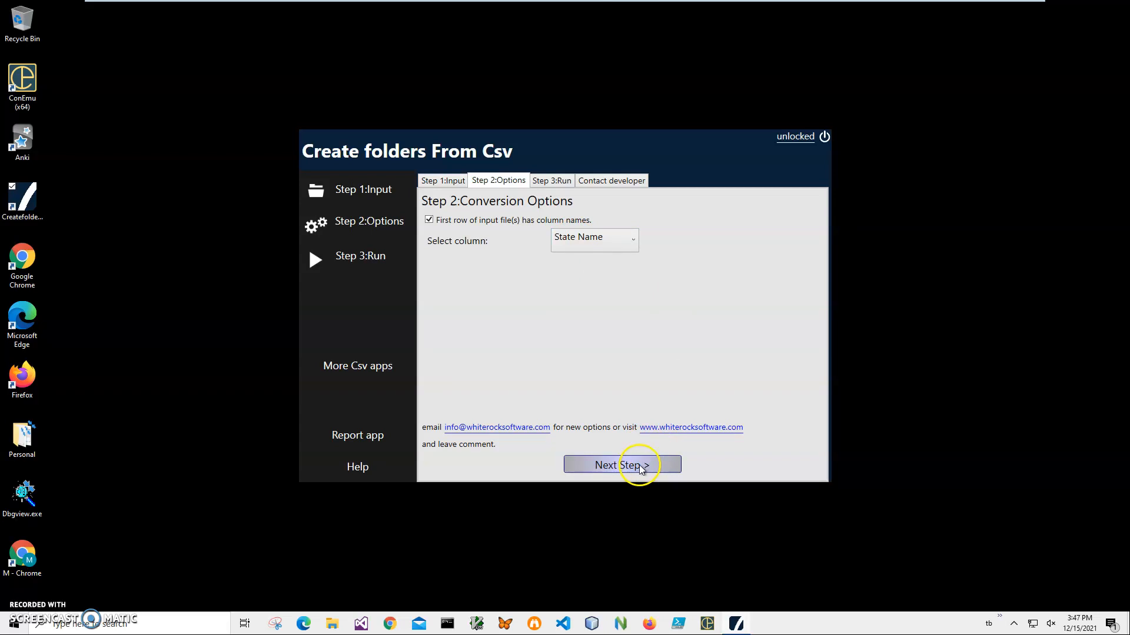
Step: Advance to the run step and browse from drive C down to Documents in the folder browser
click(621, 464)
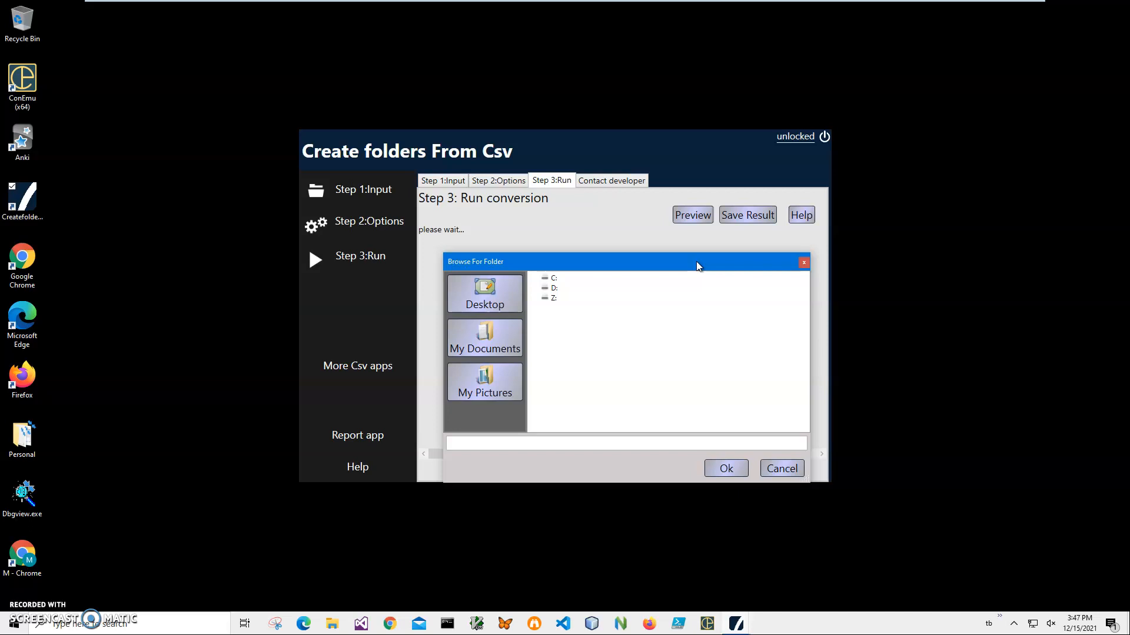
click(544, 278)
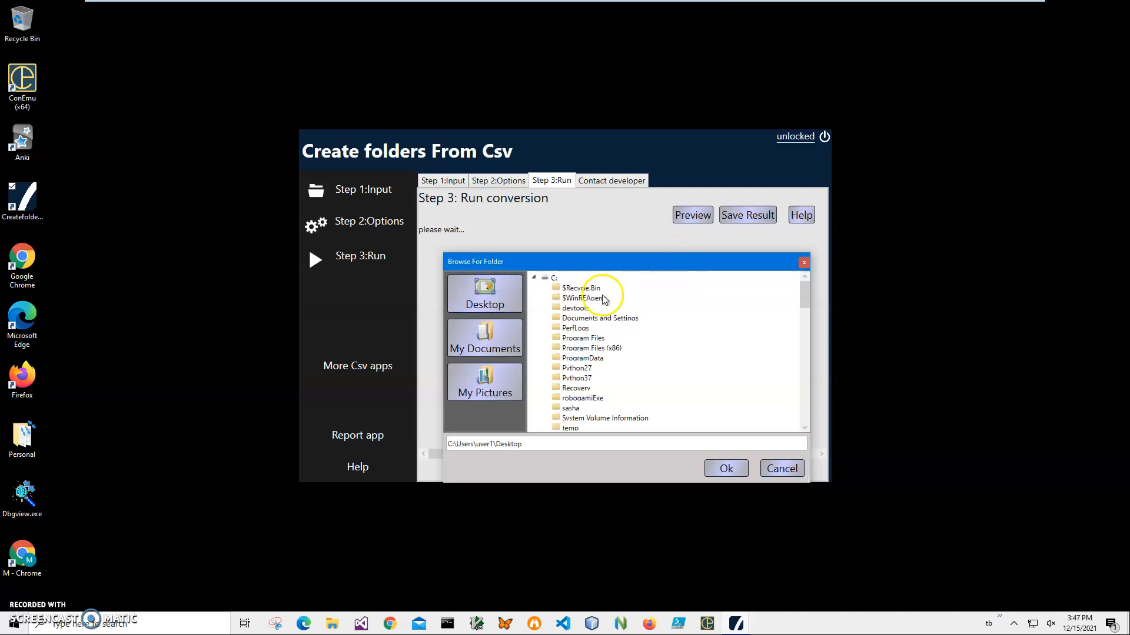
scroll(down, 3)
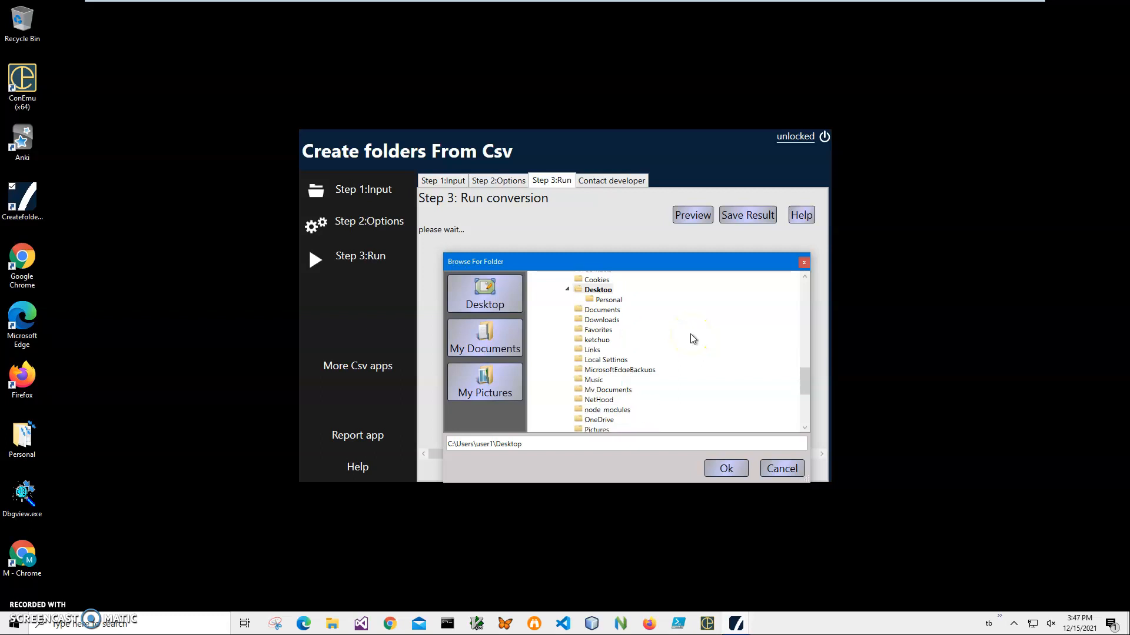
scroll(down, 3)
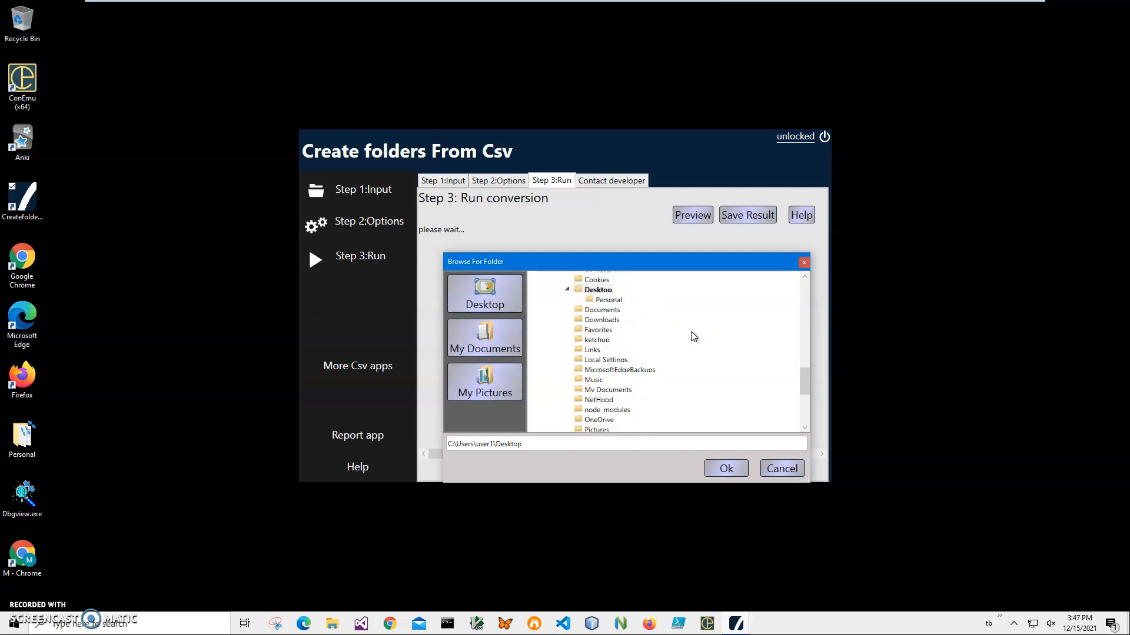
scroll(up, 3)
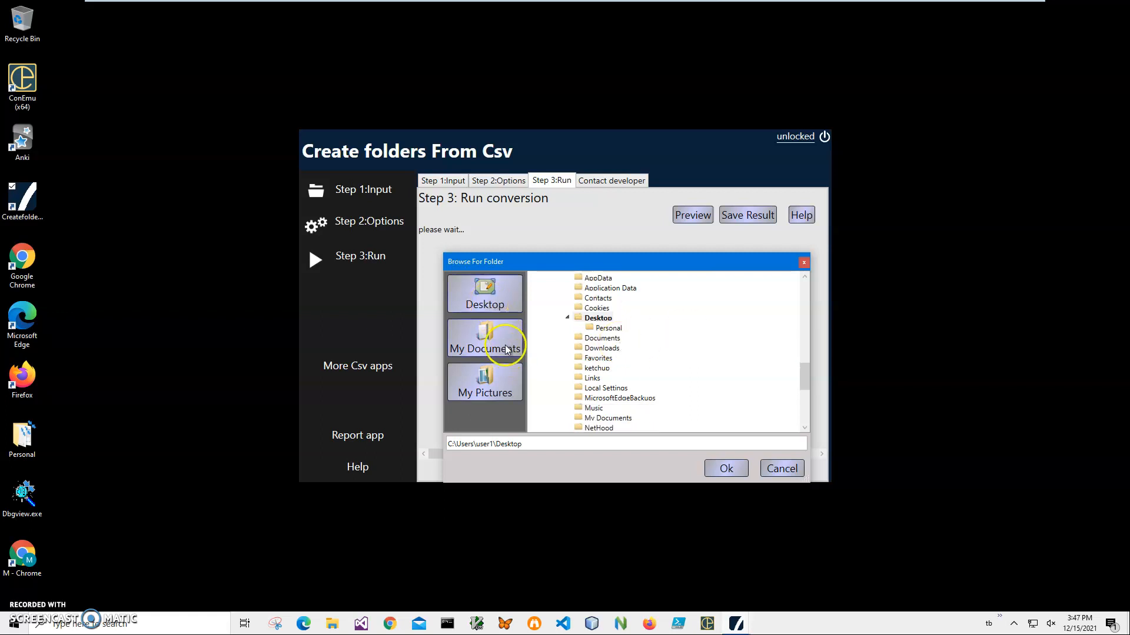
click(484, 338)
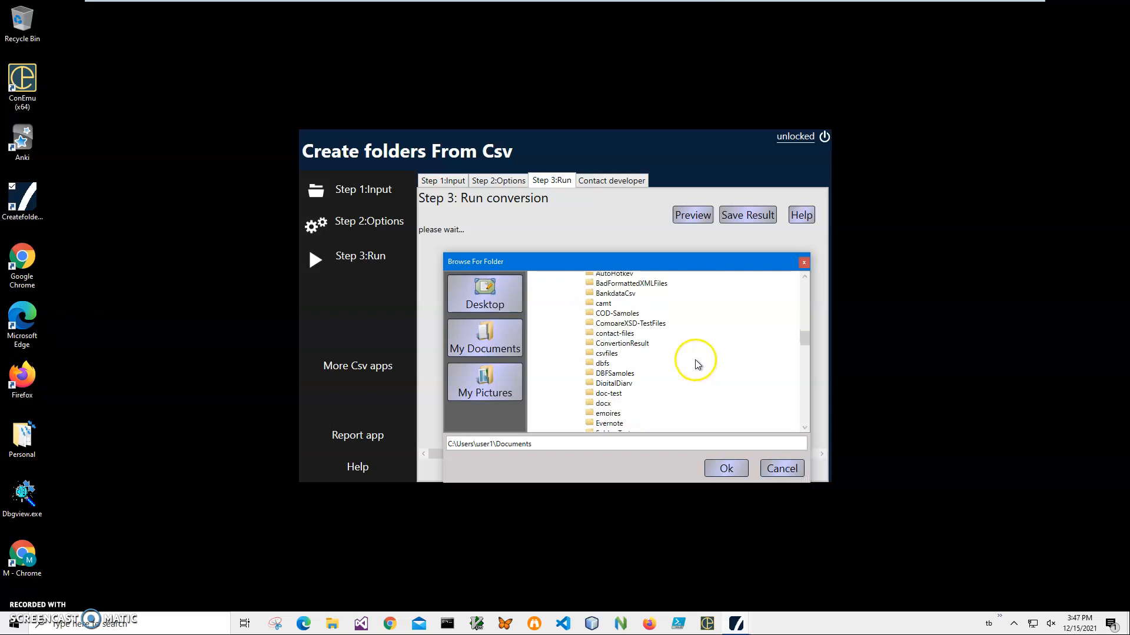
Step: Pick the 'out' folder under Documents as the destination
scroll(down, 3)
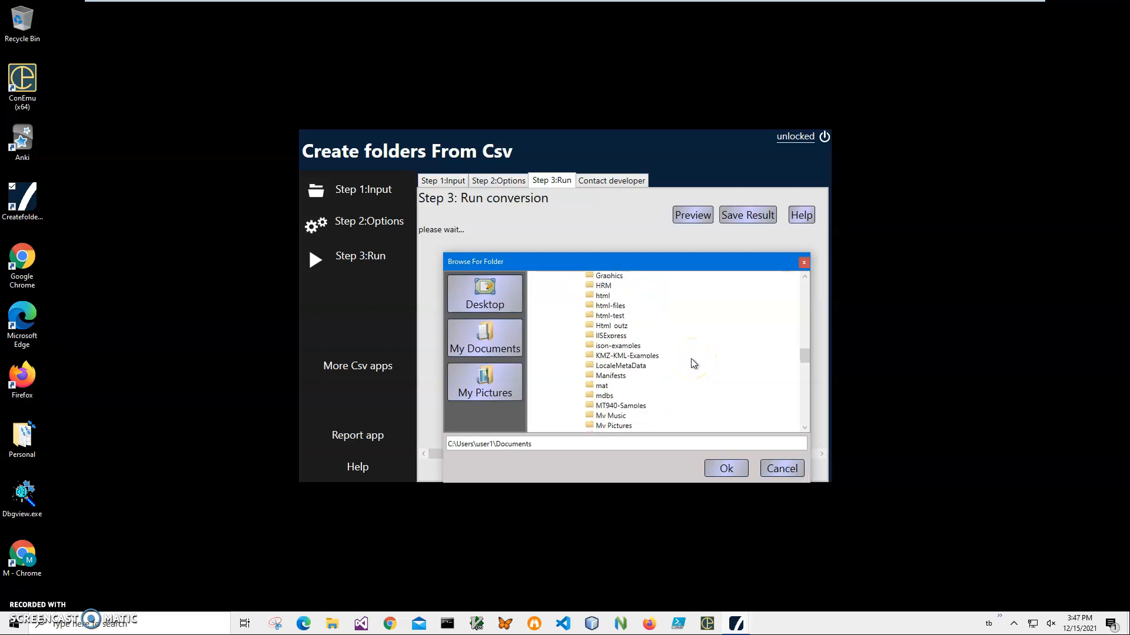
scroll(down, 3)
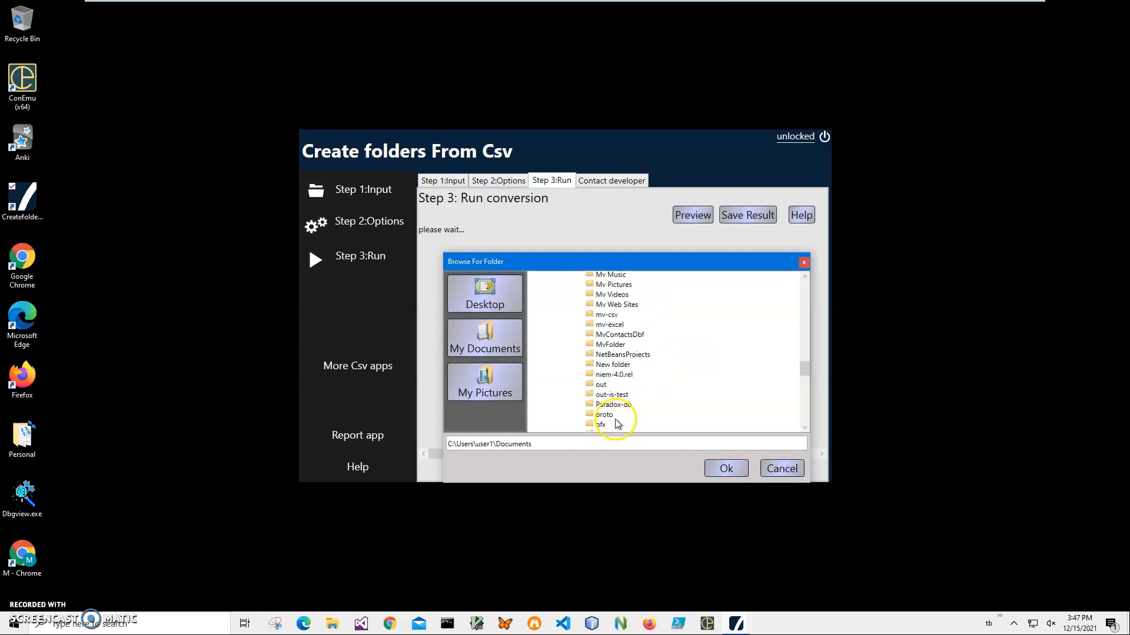
click(602, 384)
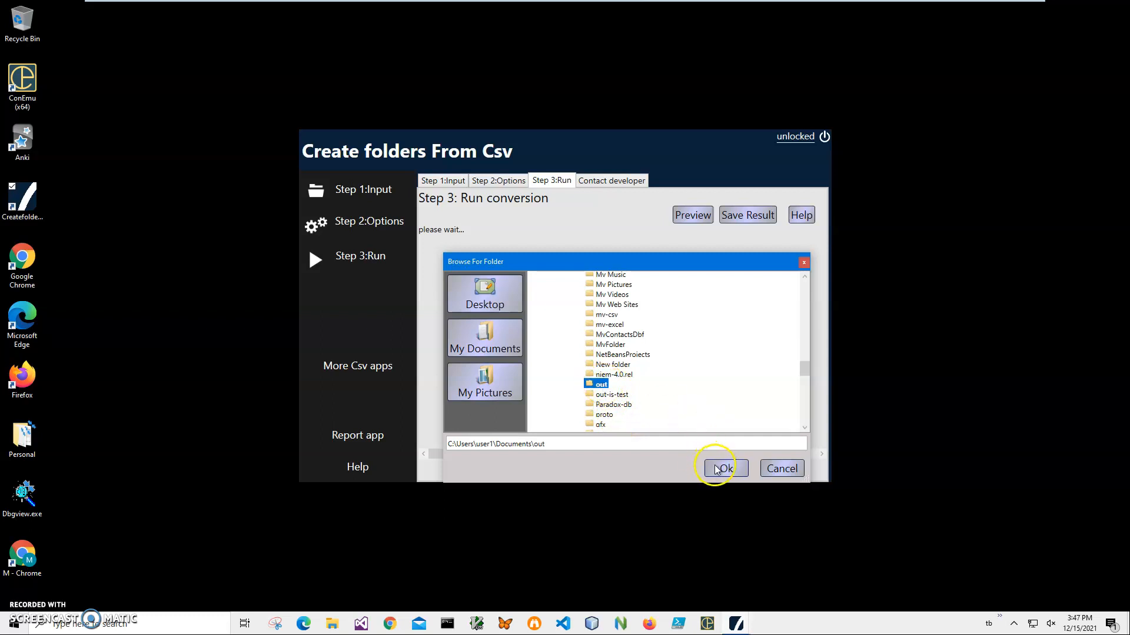
Step: Confirm out as the destination and scroll through the preview of state folders to be created
click(722, 469)
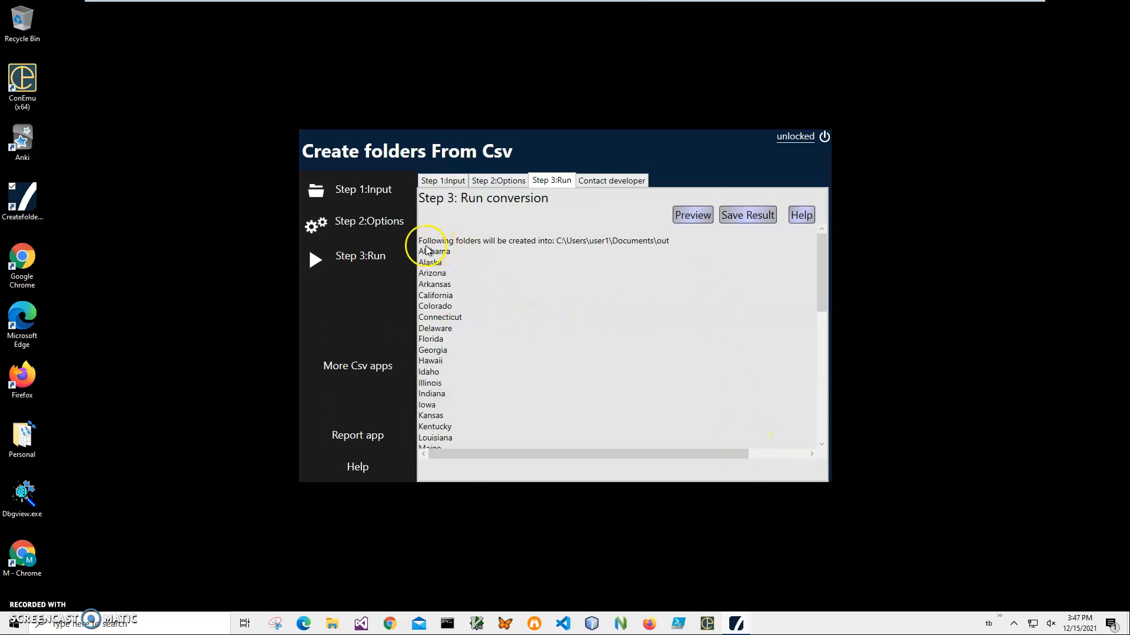
mouse_move(678, 252)
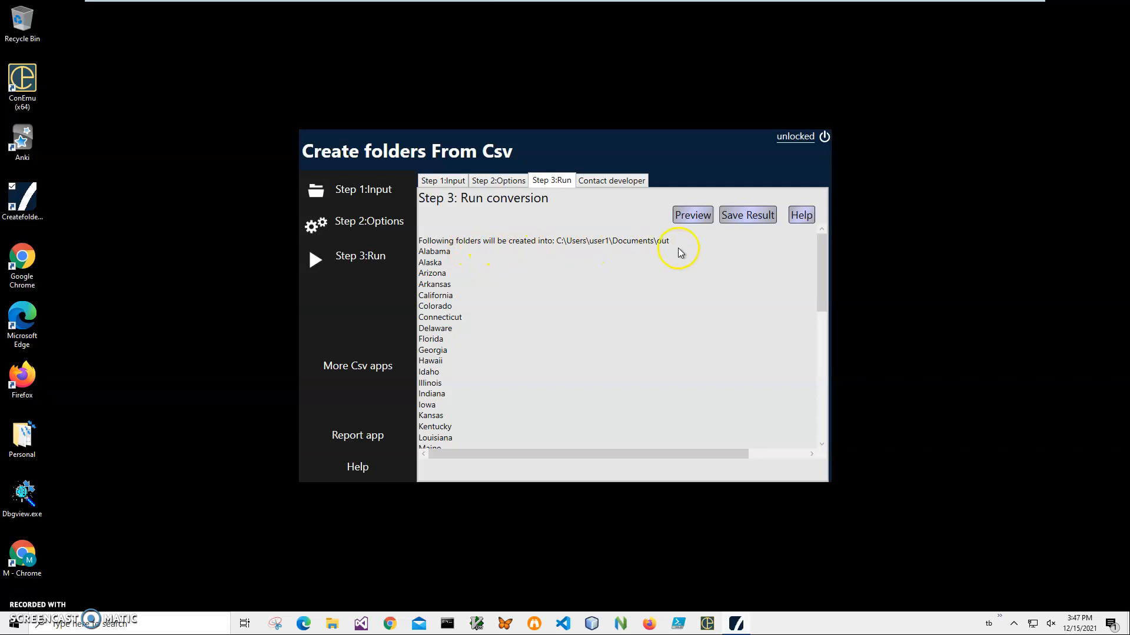
scroll(down, 3)
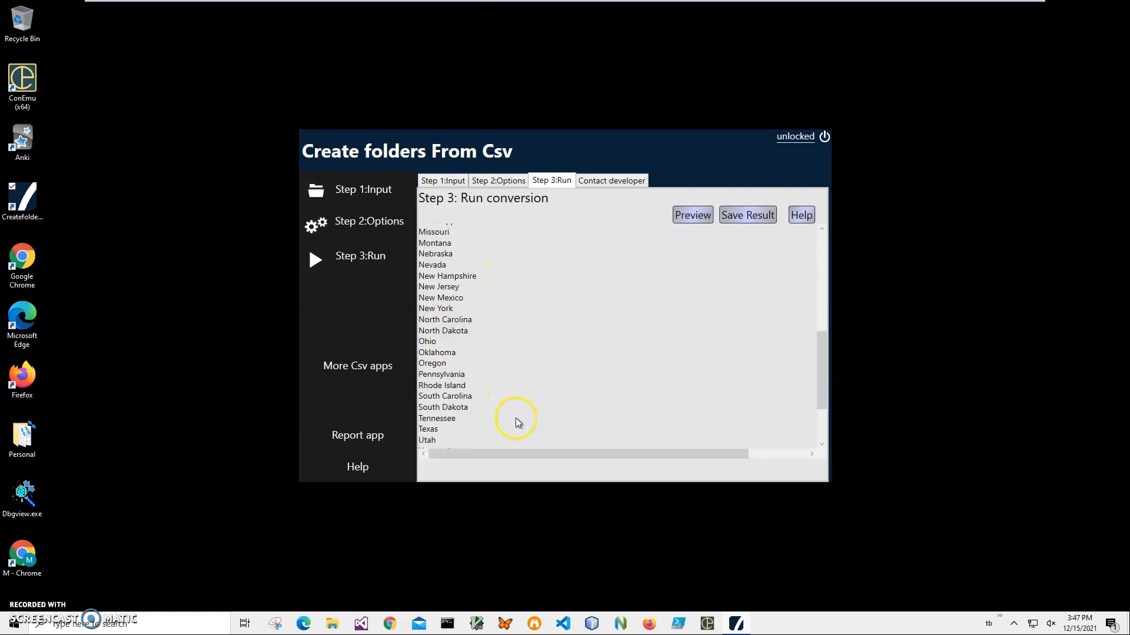
scroll(up, 3)
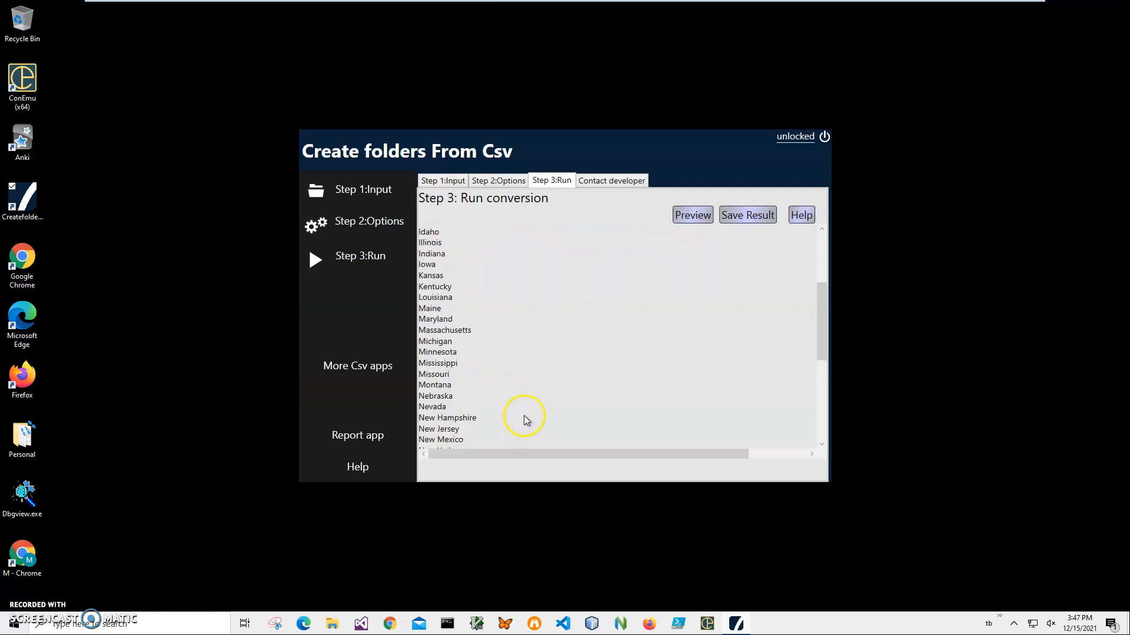
scroll(up, 3)
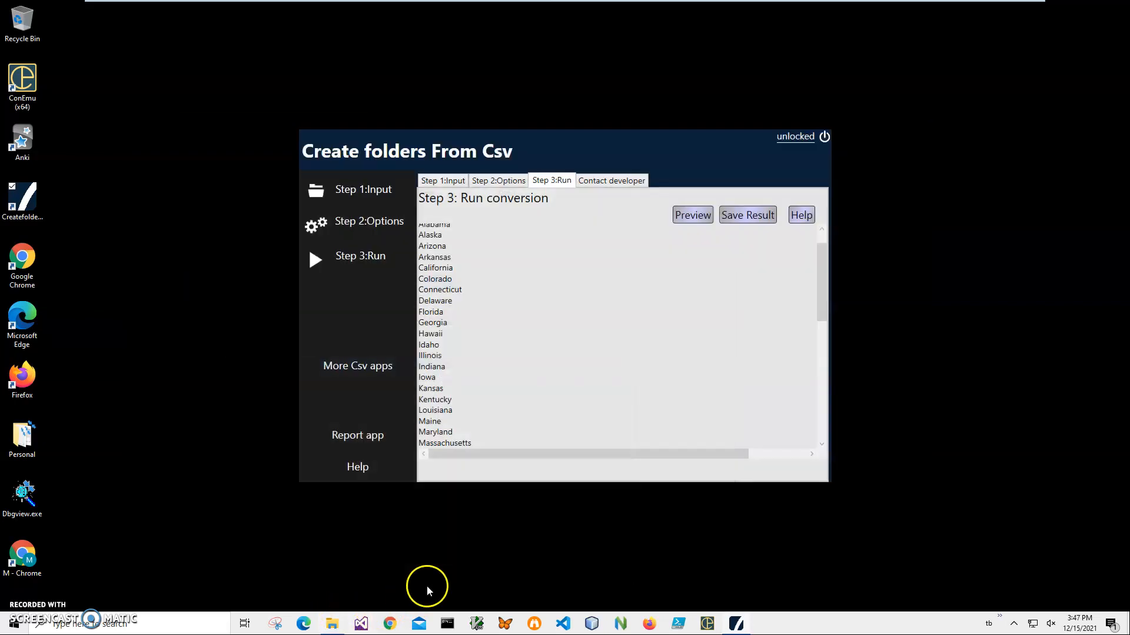
Step: Show Documents in File Explorer and enter the still-empty out folder
click(332, 624)
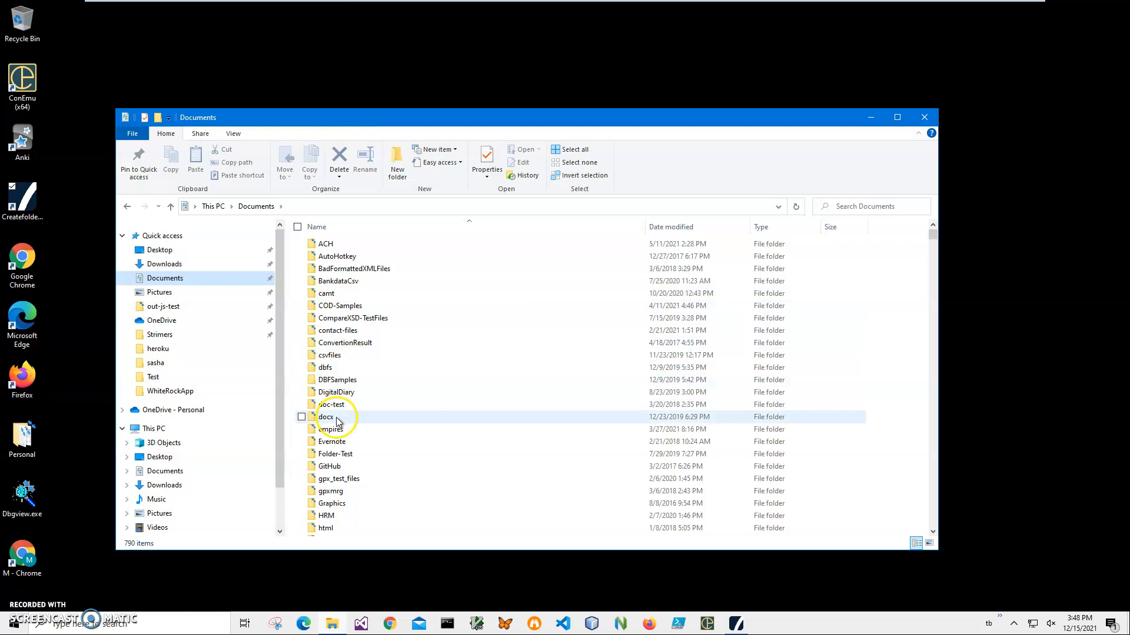
scroll(down, 3)
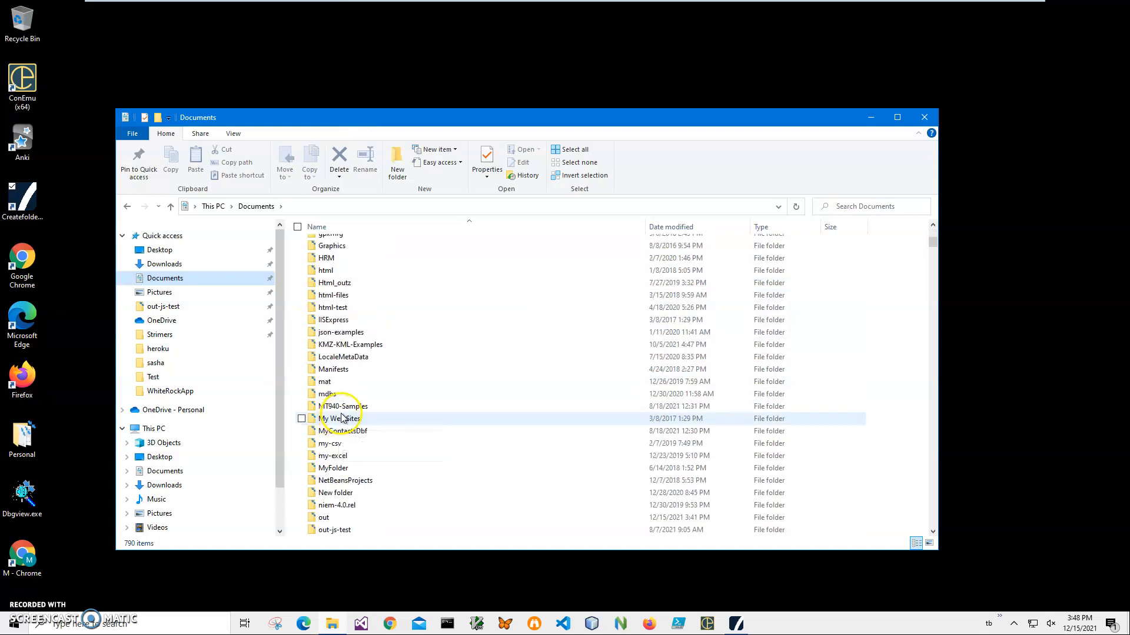
scroll(down, 3)
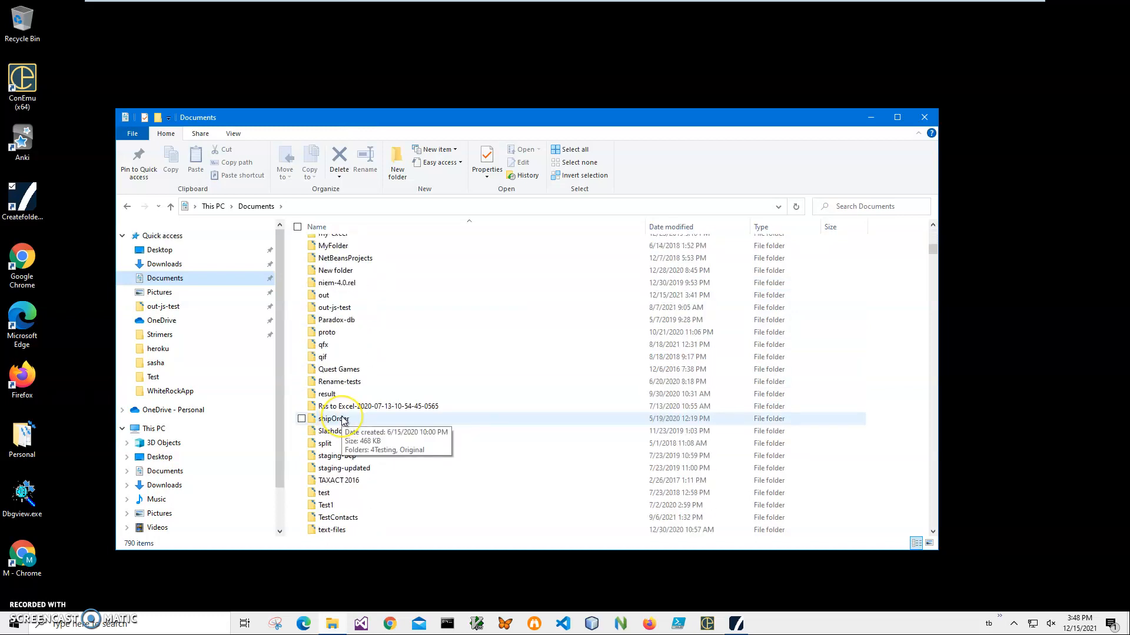
scroll(down, 3)
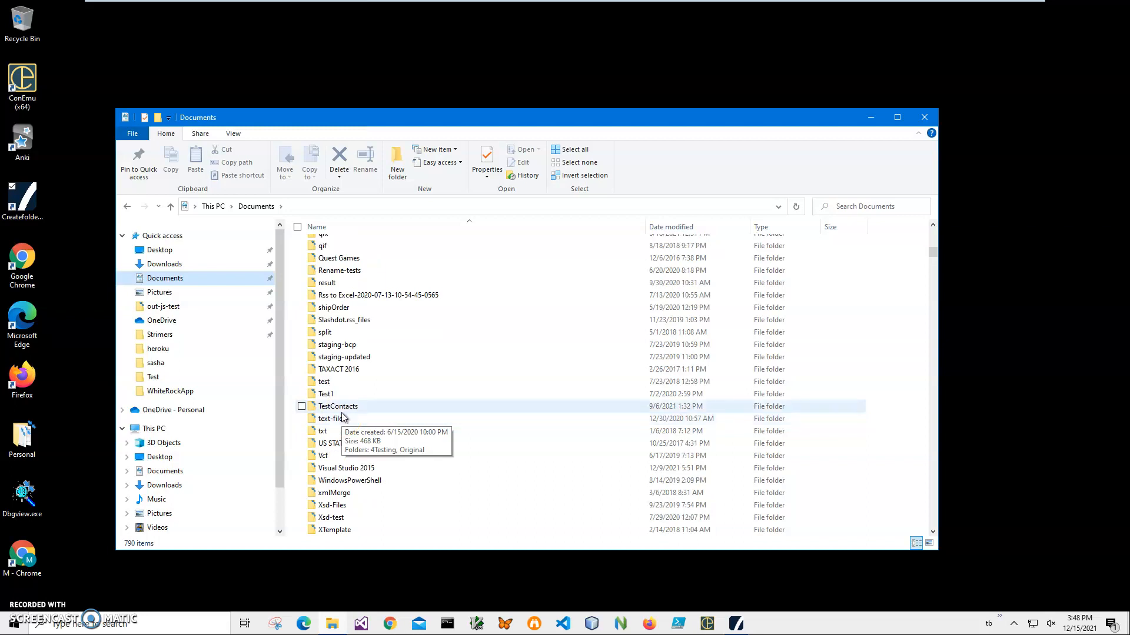
scroll(down, 3)
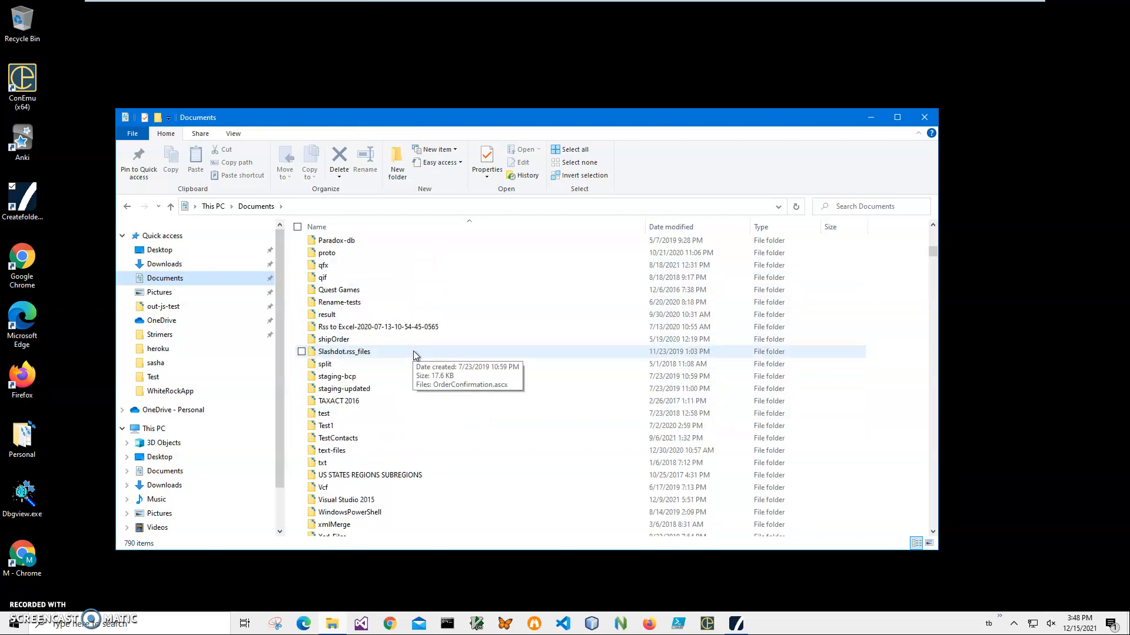
scroll(up, 3)
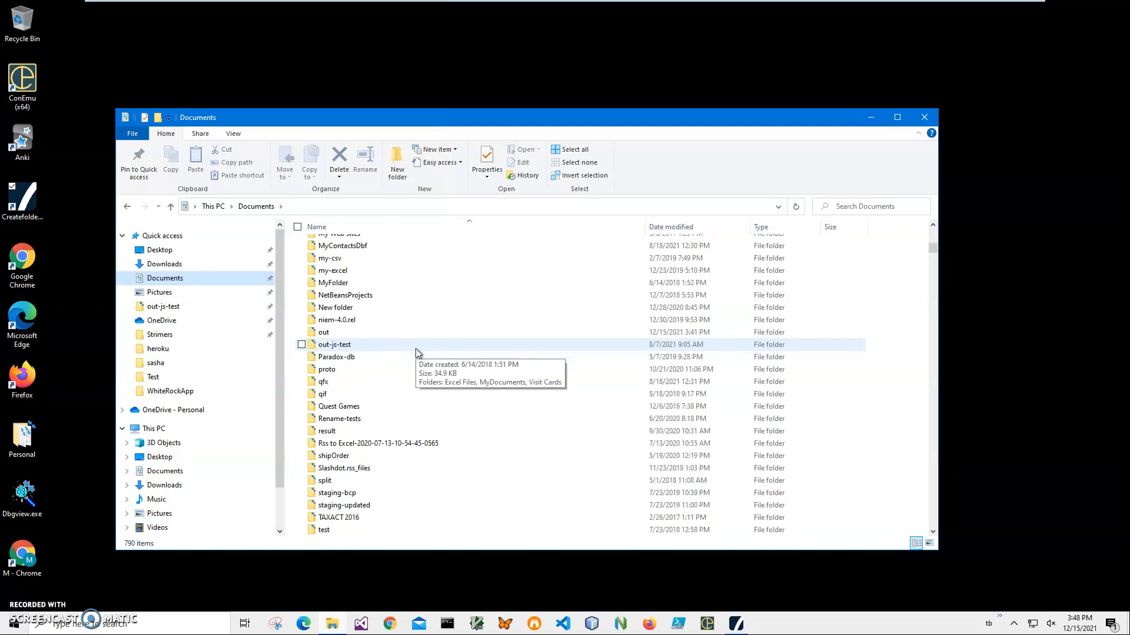
scroll(down, 3)
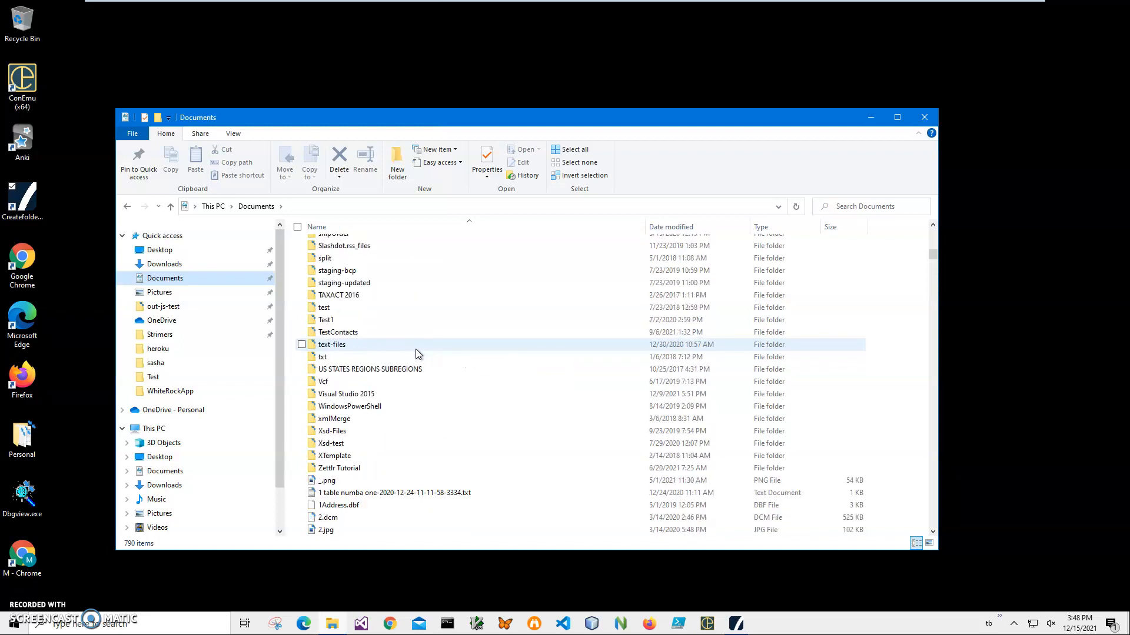
scroll(up, 3)
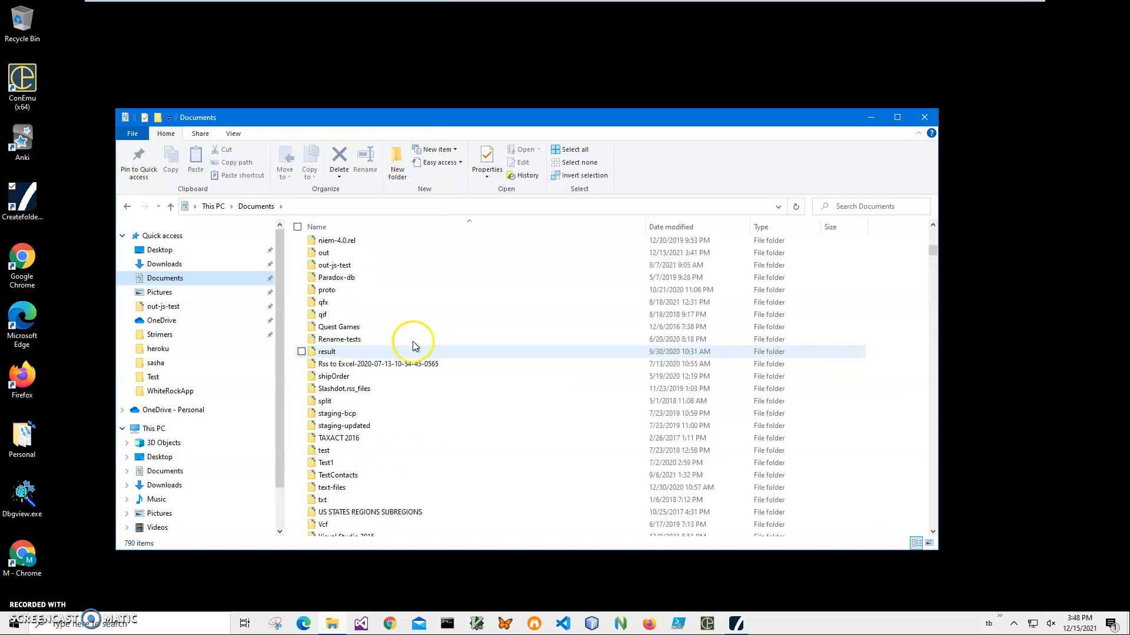
double_click(324, 252)
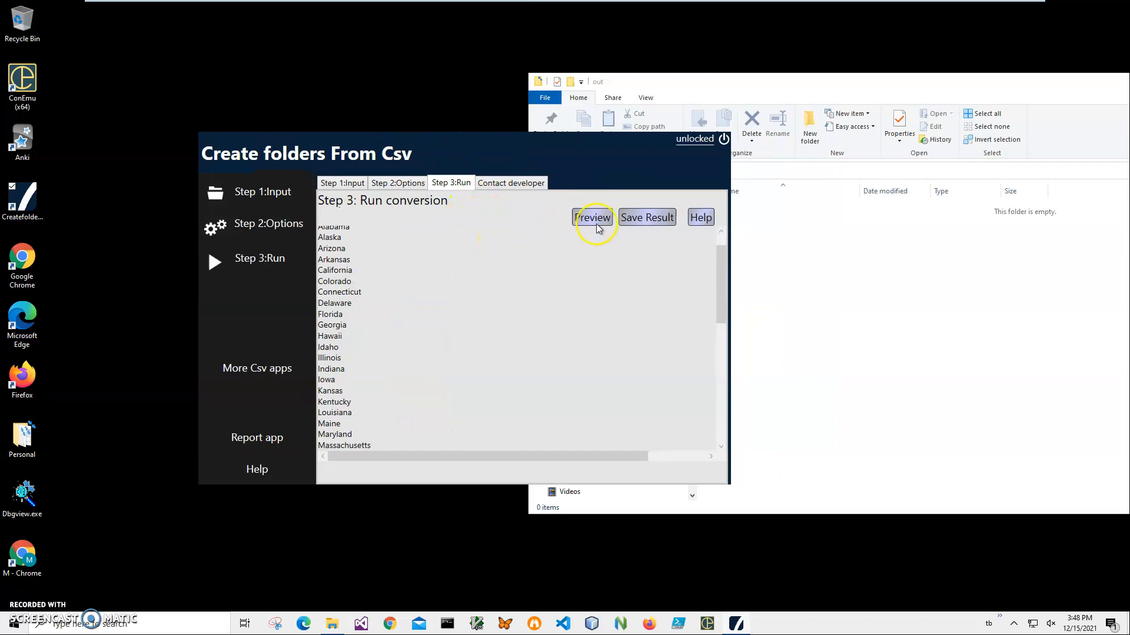
Step: Create the 50 state folders in Documents\out and view them in File Explorer
click(592, 217)
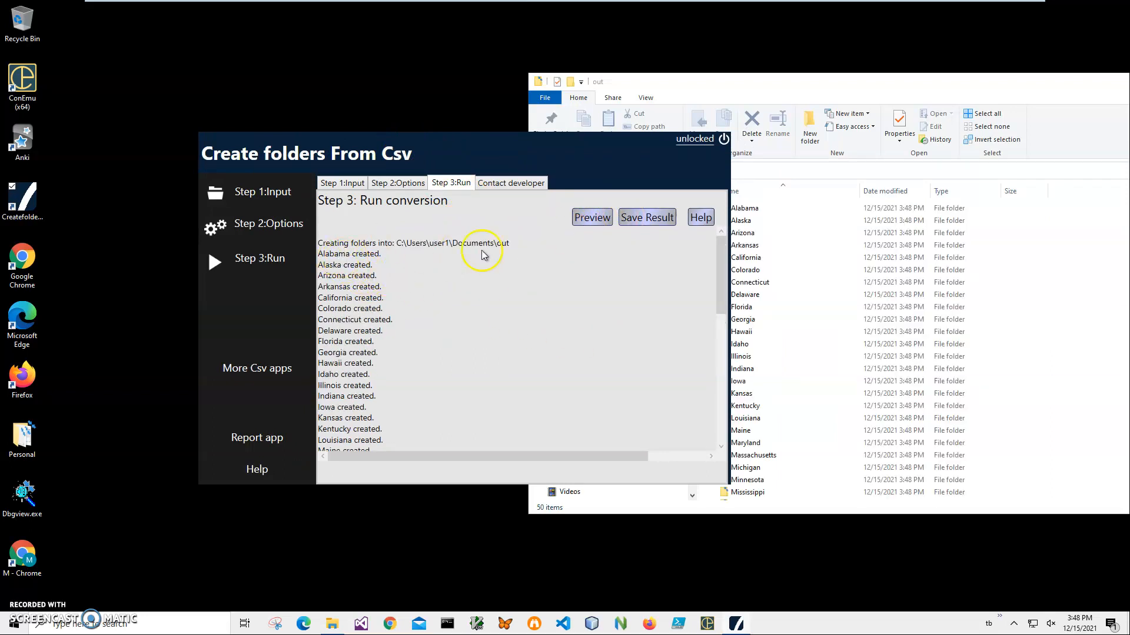
mouse_move(516, 249)
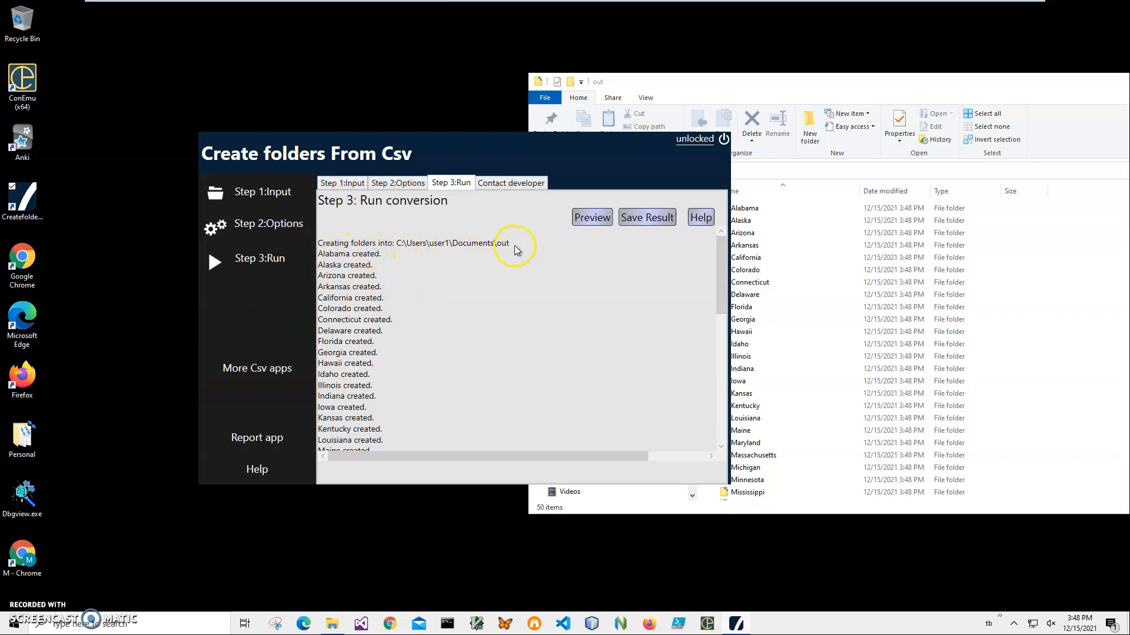
mouse_move(374, 276)
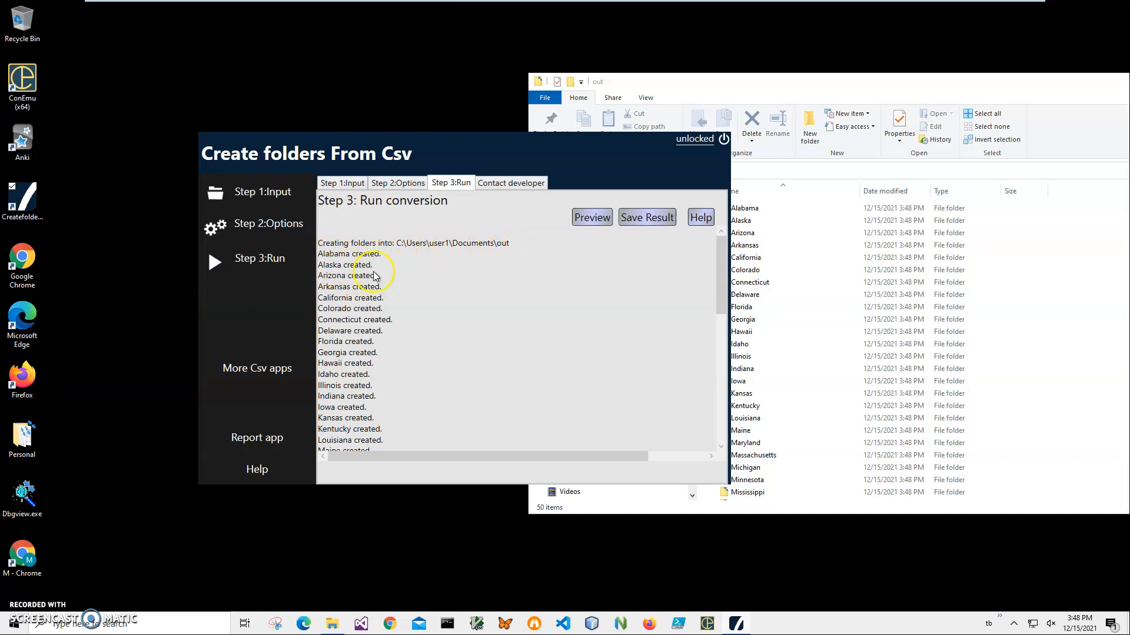
click(737, 82)
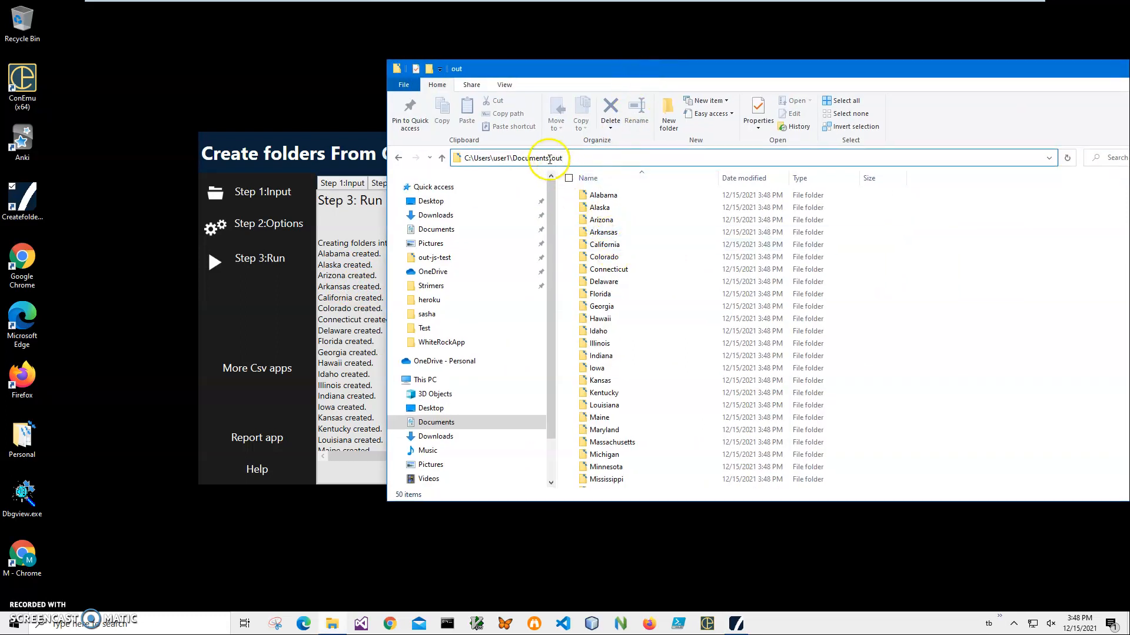
click(602, 196)
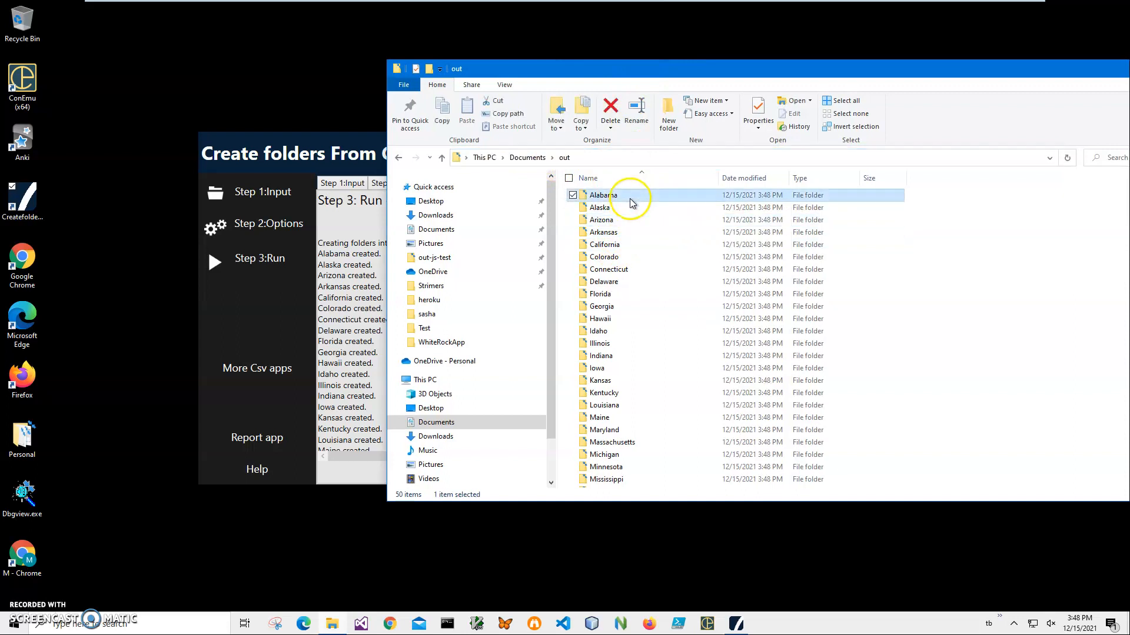
click(604, 281)
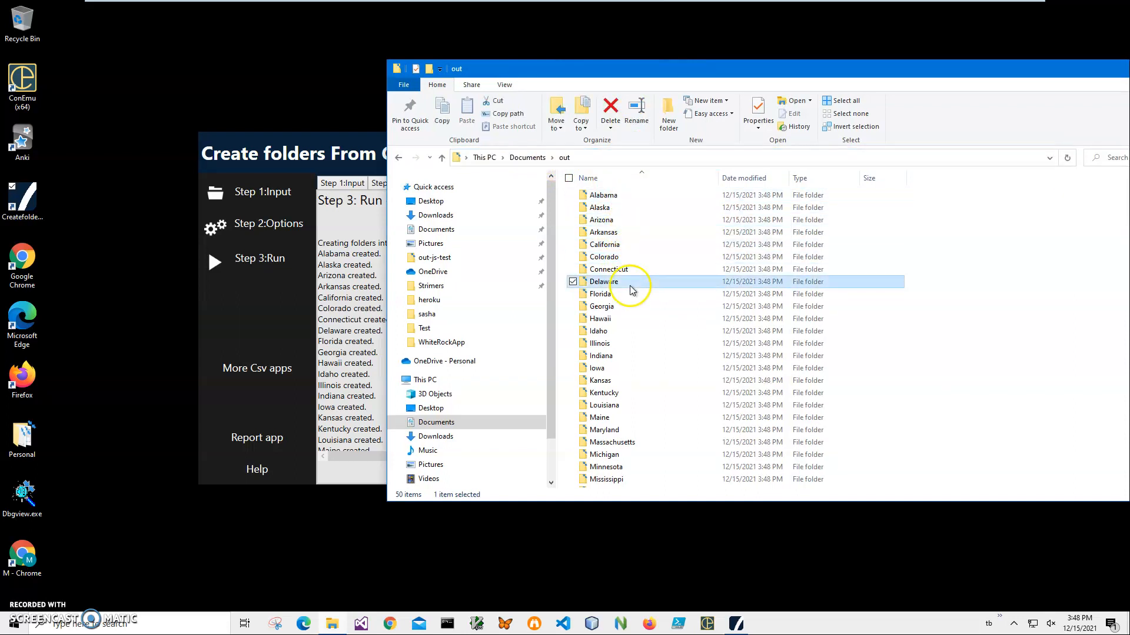
mouse_move(629, 343)
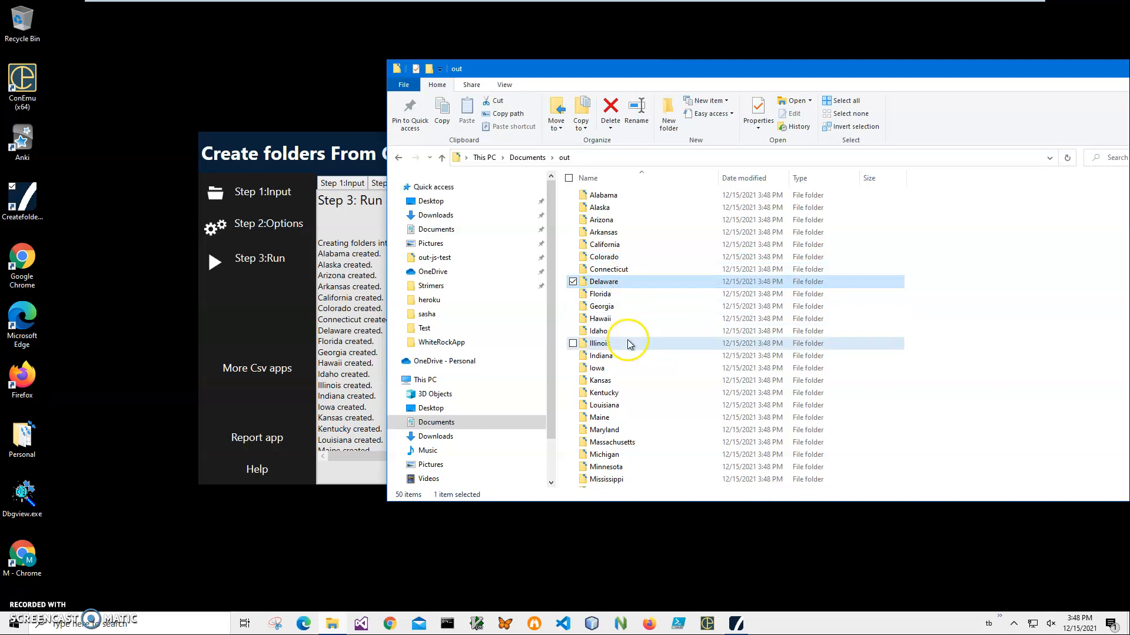
scroll(down, 3)
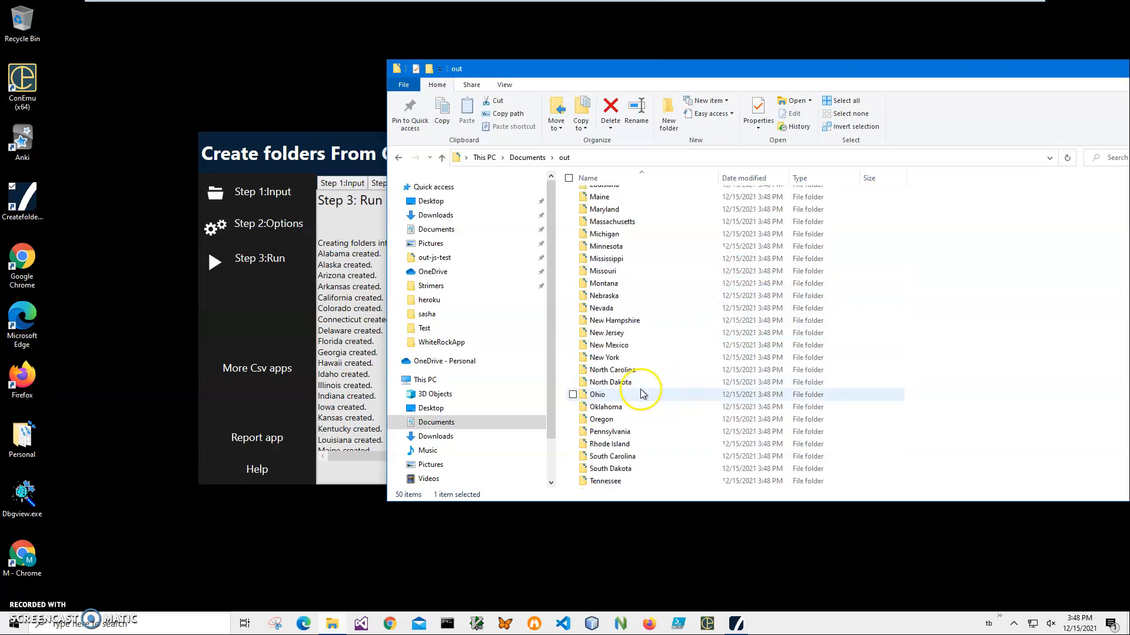
scroll(down, 3)
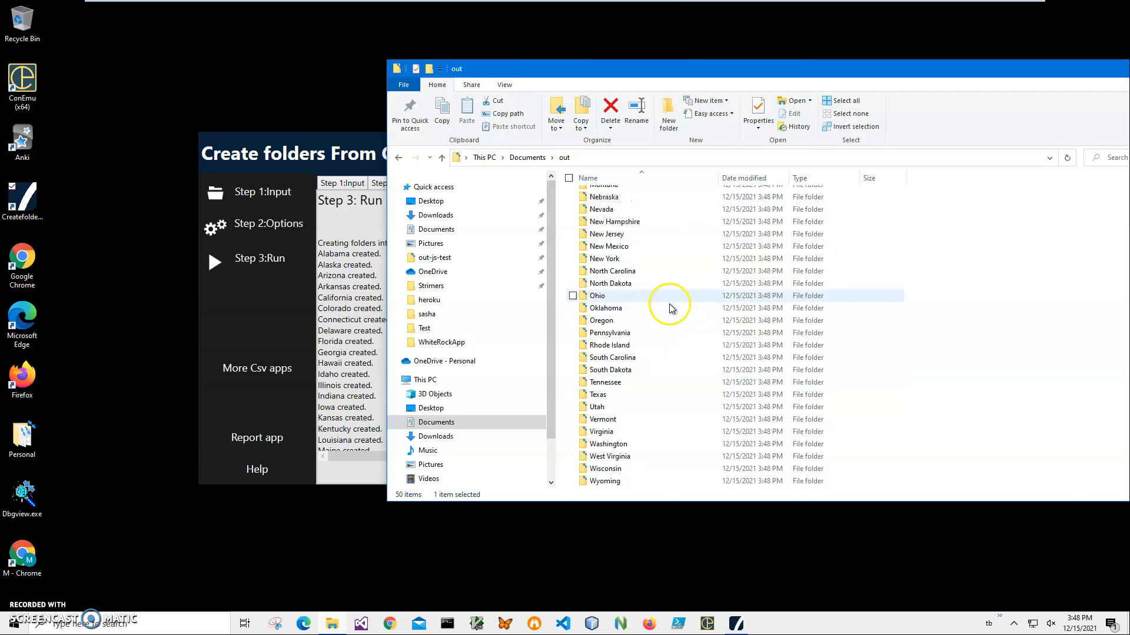
mouse_move(688, 299)
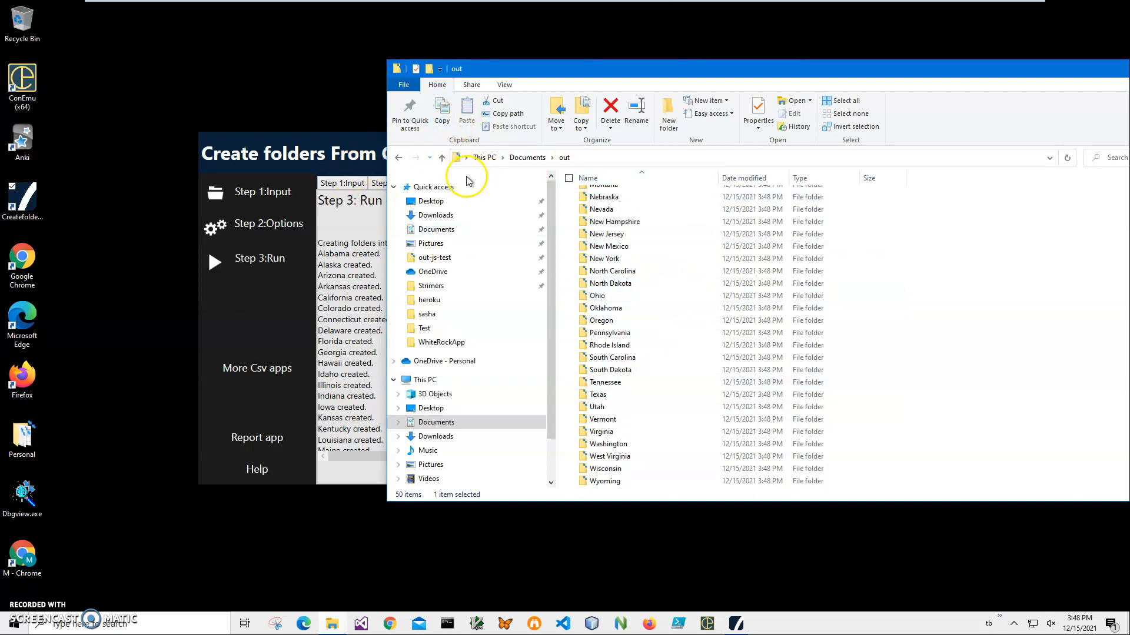
mouse_move(69, 602)
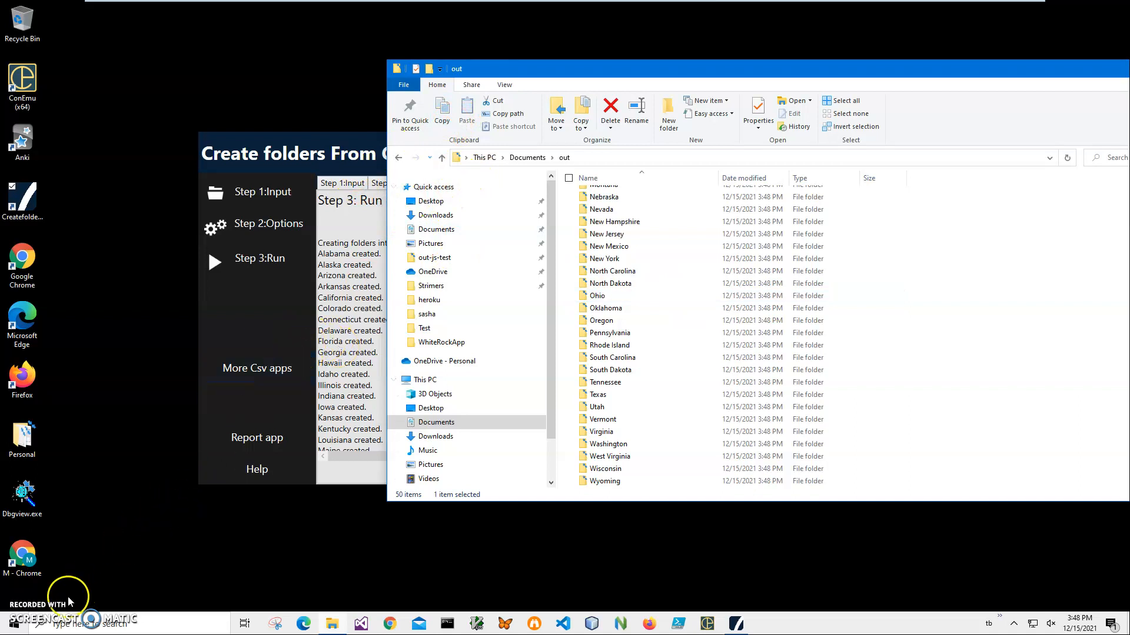